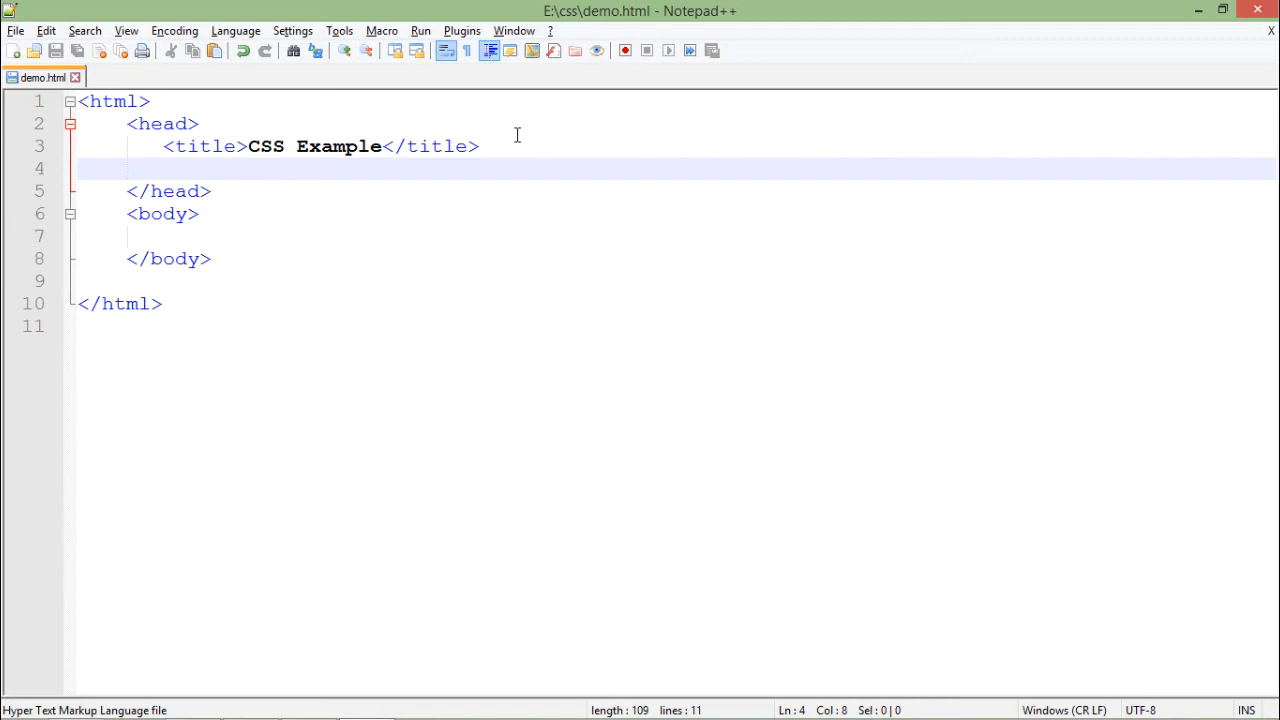
Write the opening <style type="text/css"> tag inside the head below the title.
{"action": "type", "text": "<"}
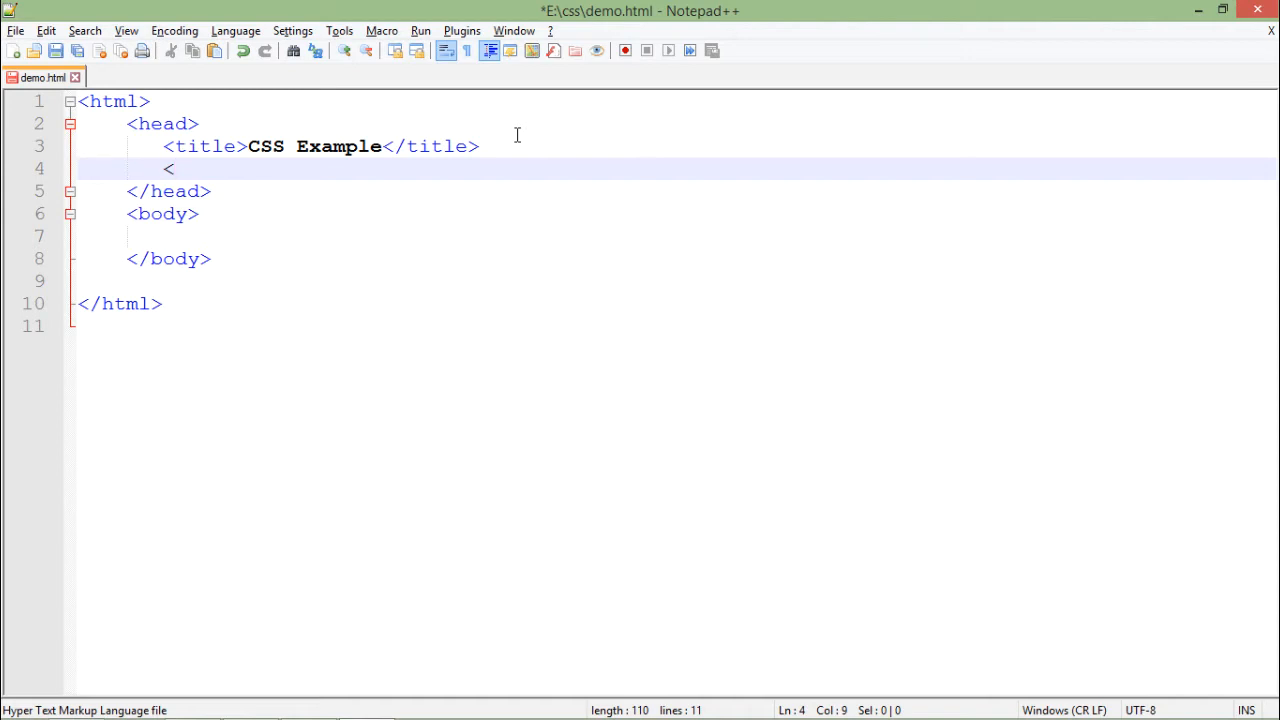
{"action": "type", "text": "style >"}
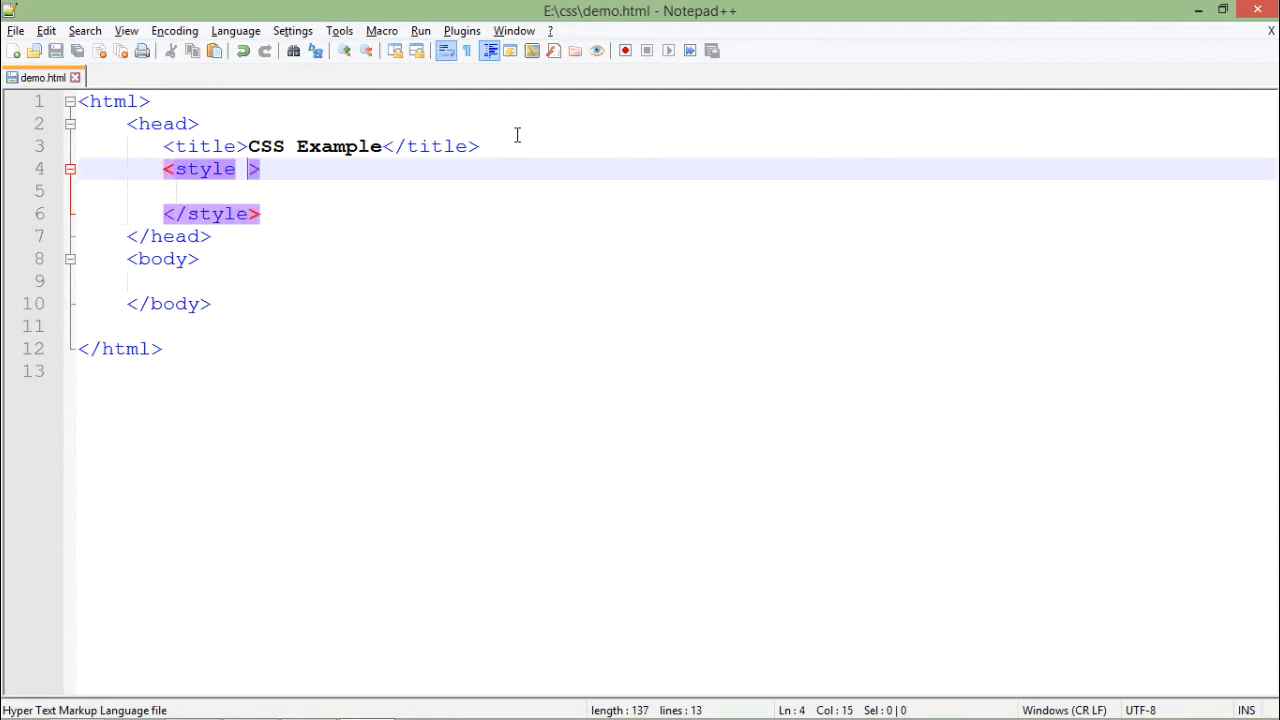
{"action": "type", "text": "type"}
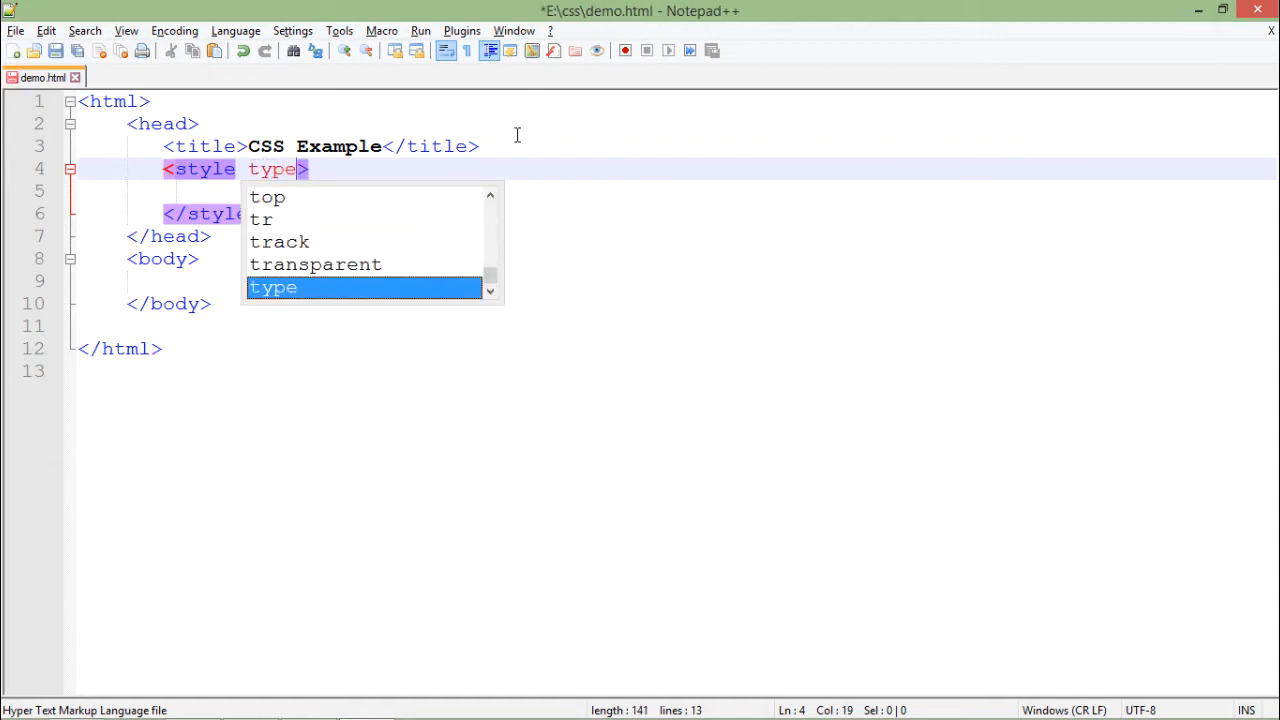
{"action": "type", "text": "=\""}
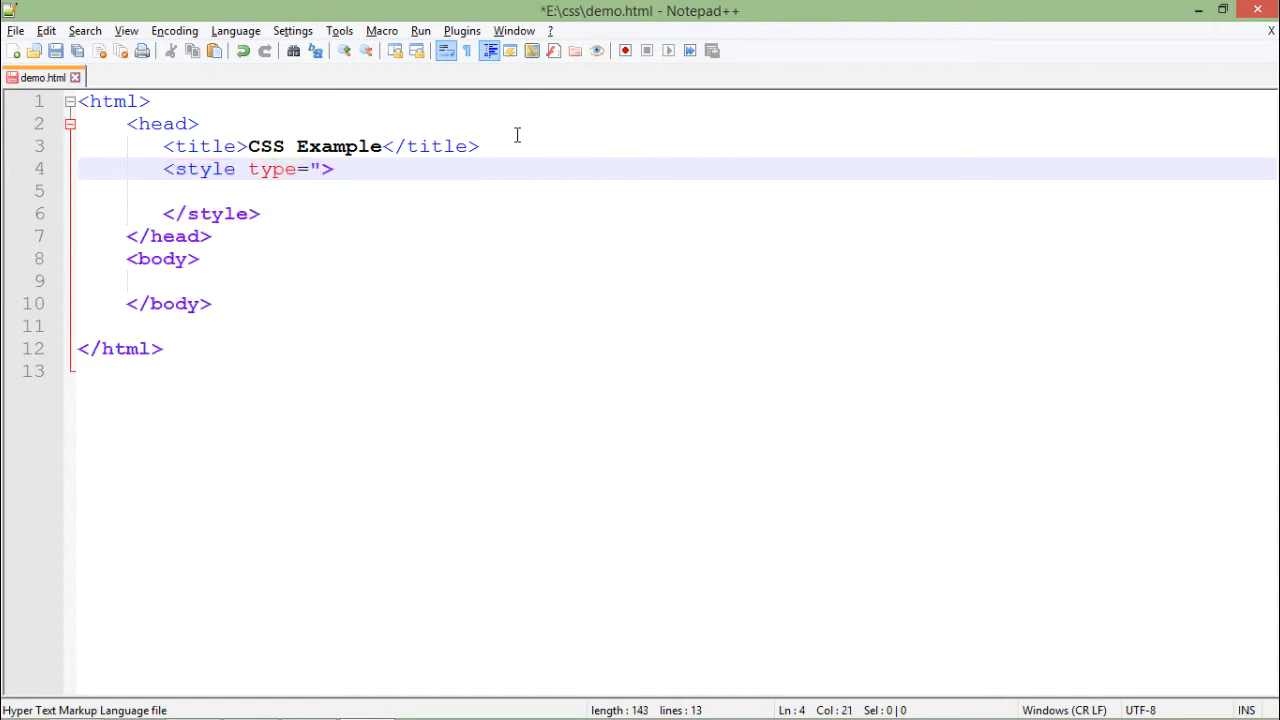
{"action": "type", "text": "text"}
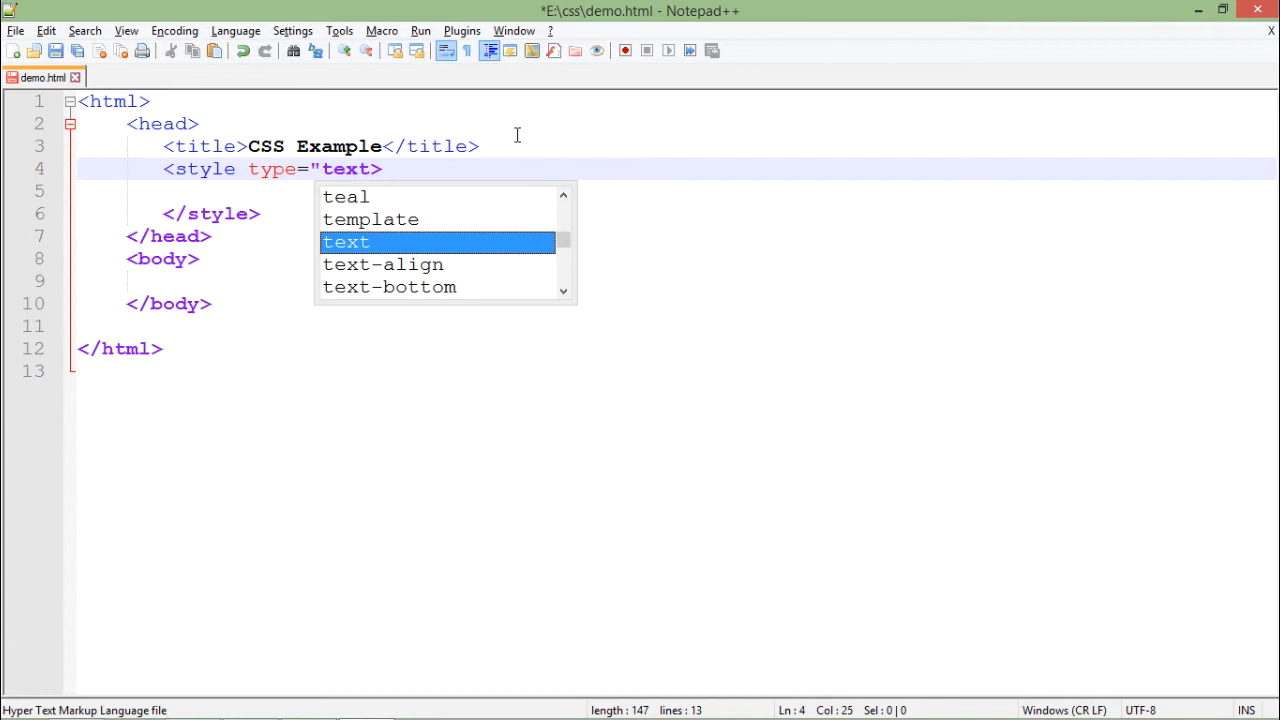
{"action": "type", "text": "/cs"}
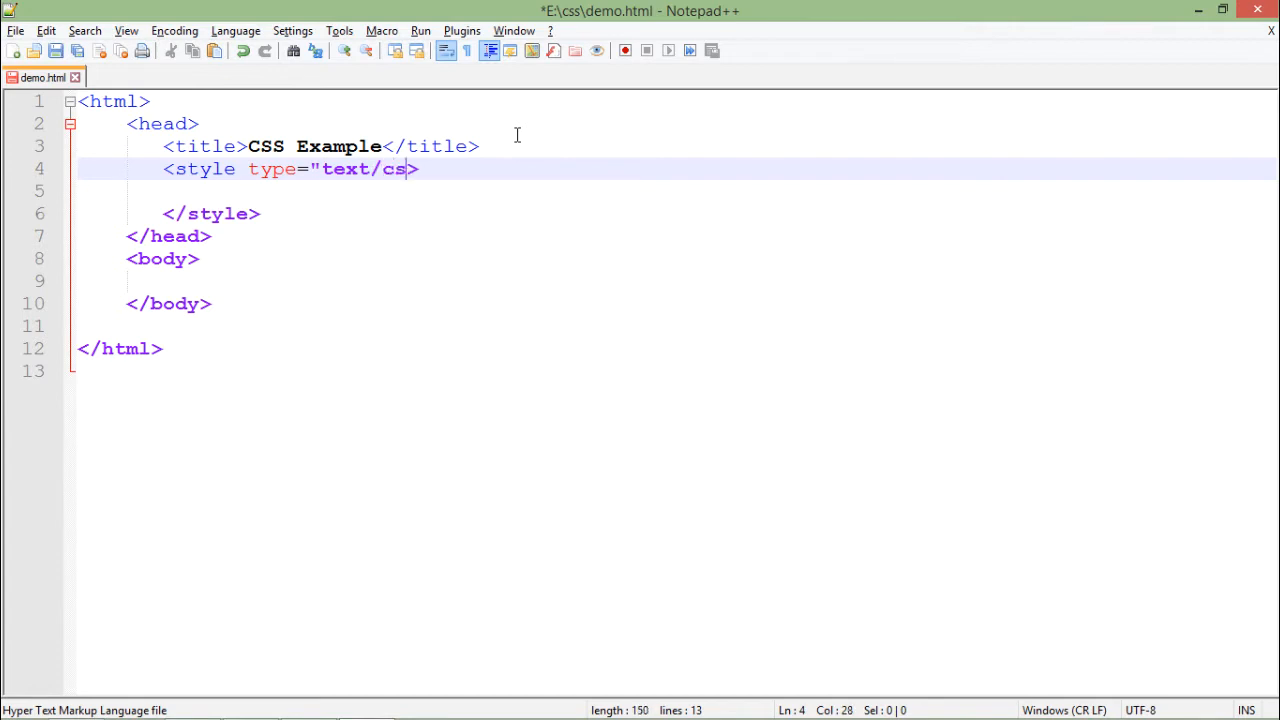
{"action": "type", "text": "s\">"}
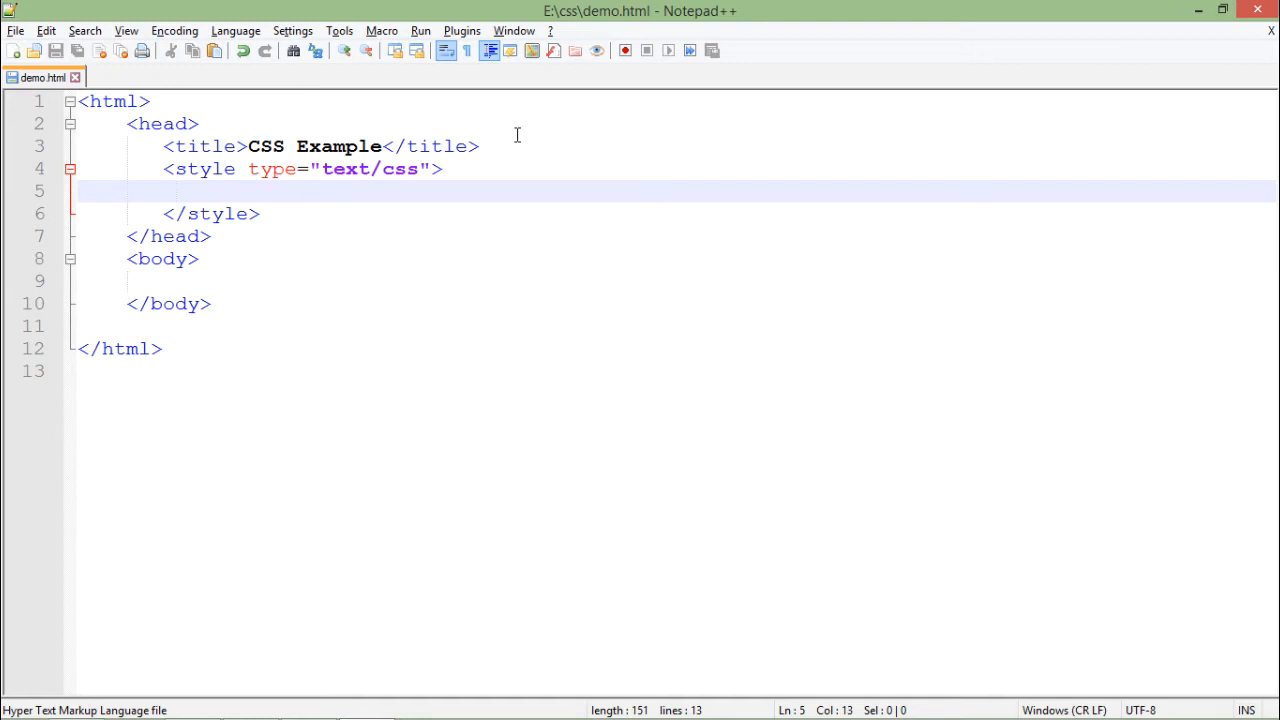
Start an h1 rule with the declaration color:blue.
{"action": "type", "text": "h1"}
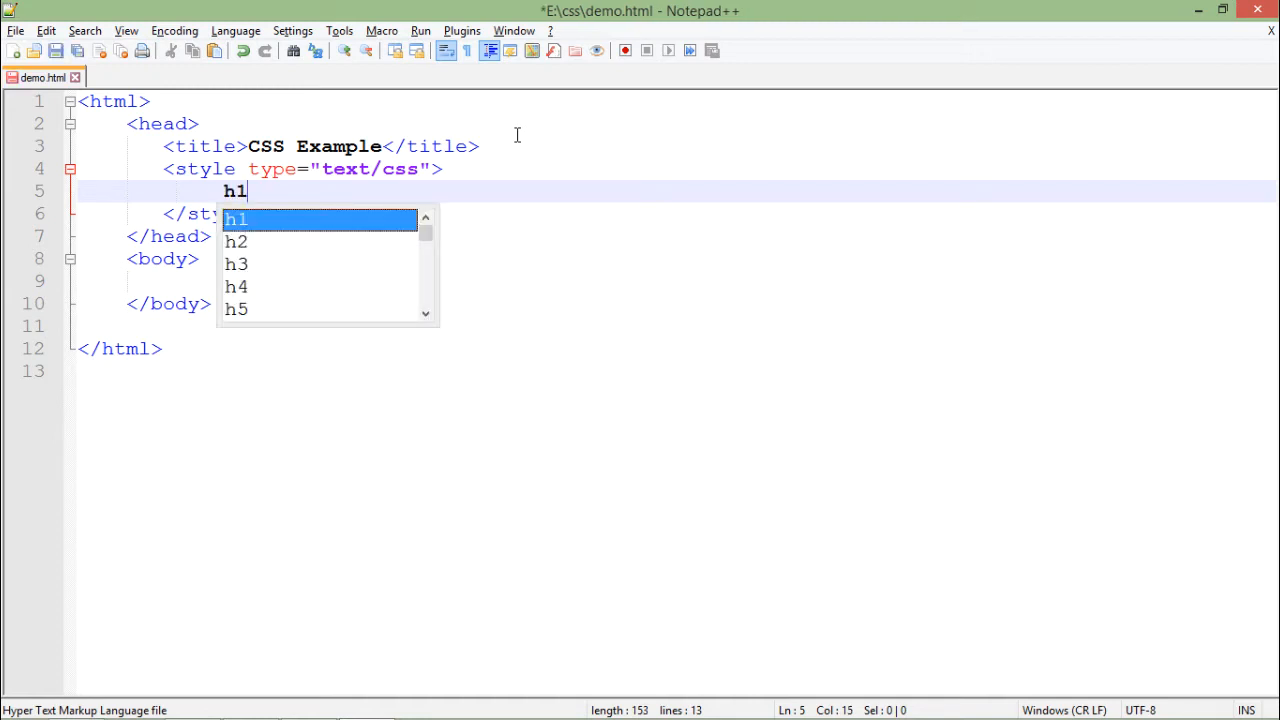
{"action": "type", "text": "{"}
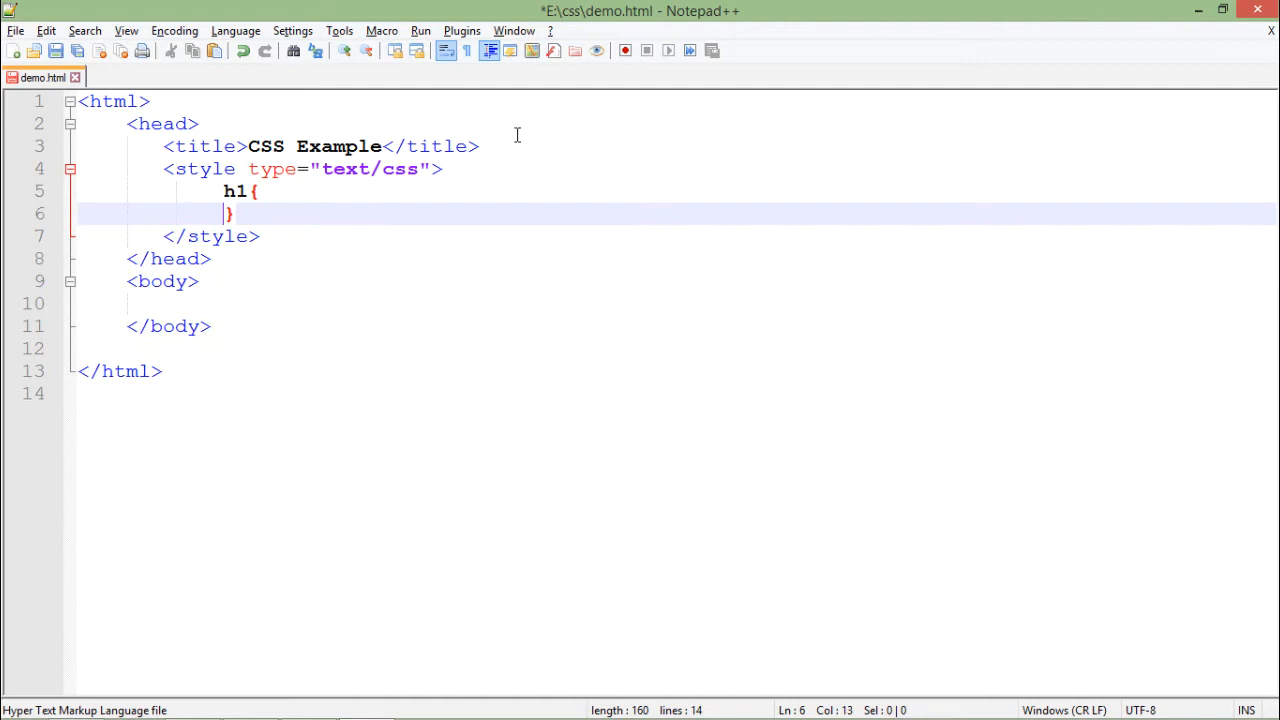
{"action": "key", "text": "Enter"}
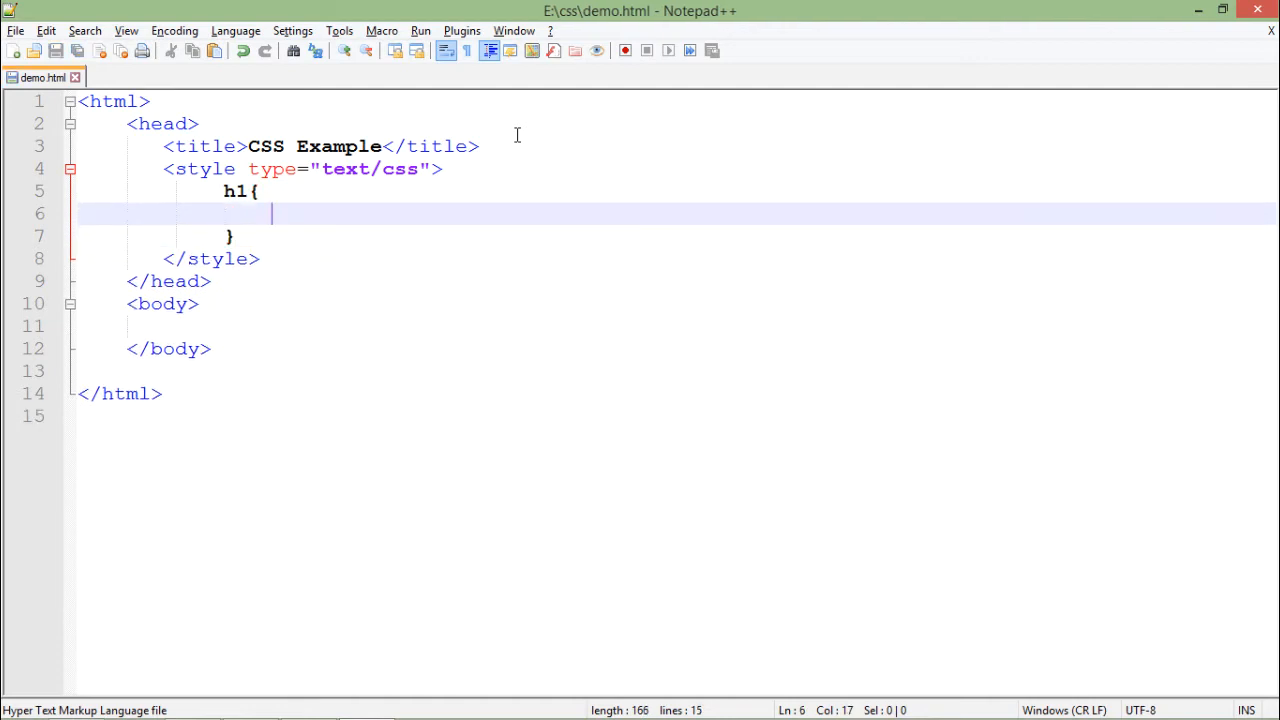
{"action": "type", "text": "color"}
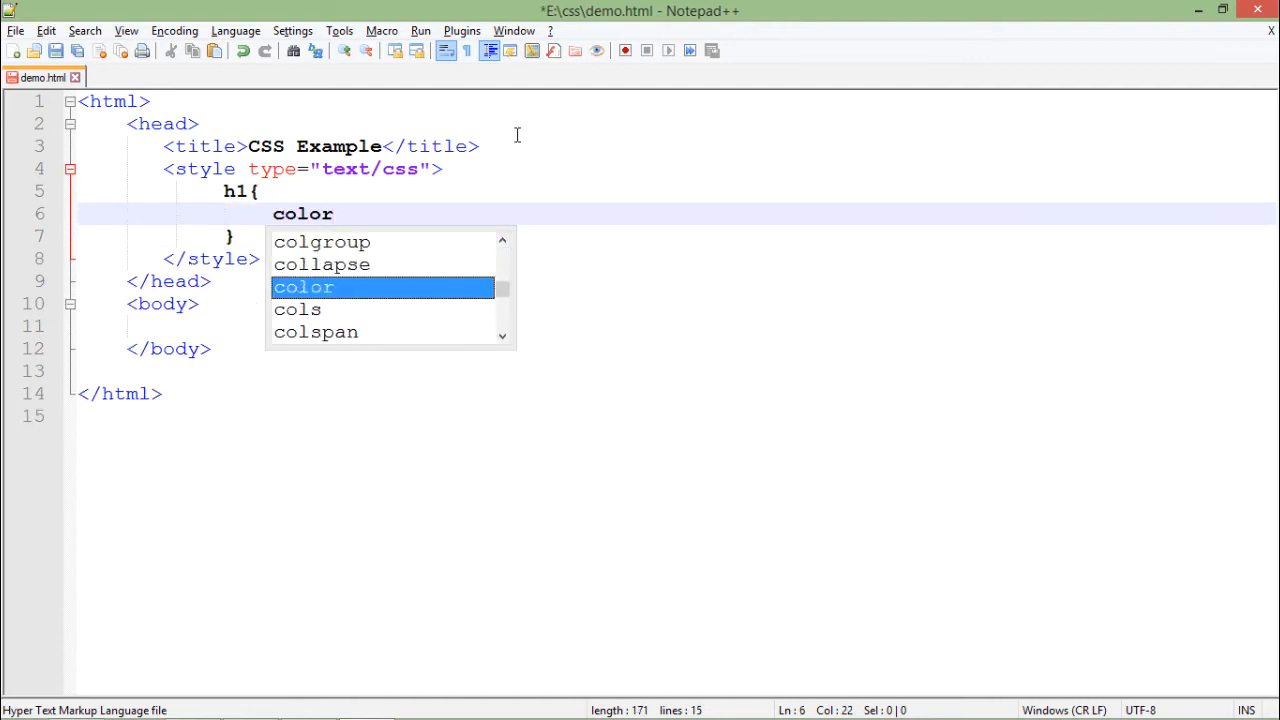
{"action": "type", "text": ":blue;"}
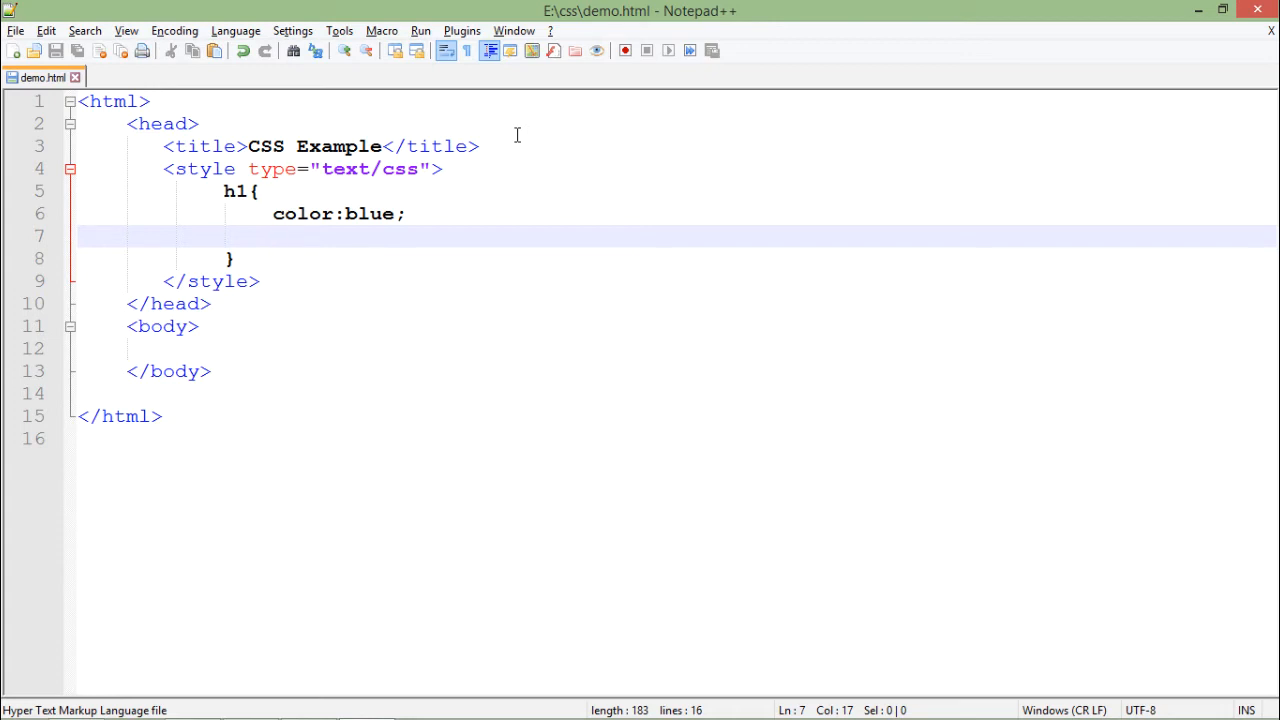
Add the declaration font-family: comic sans ms to the h1 rule.
{"action": "type", "text": "font-family"}
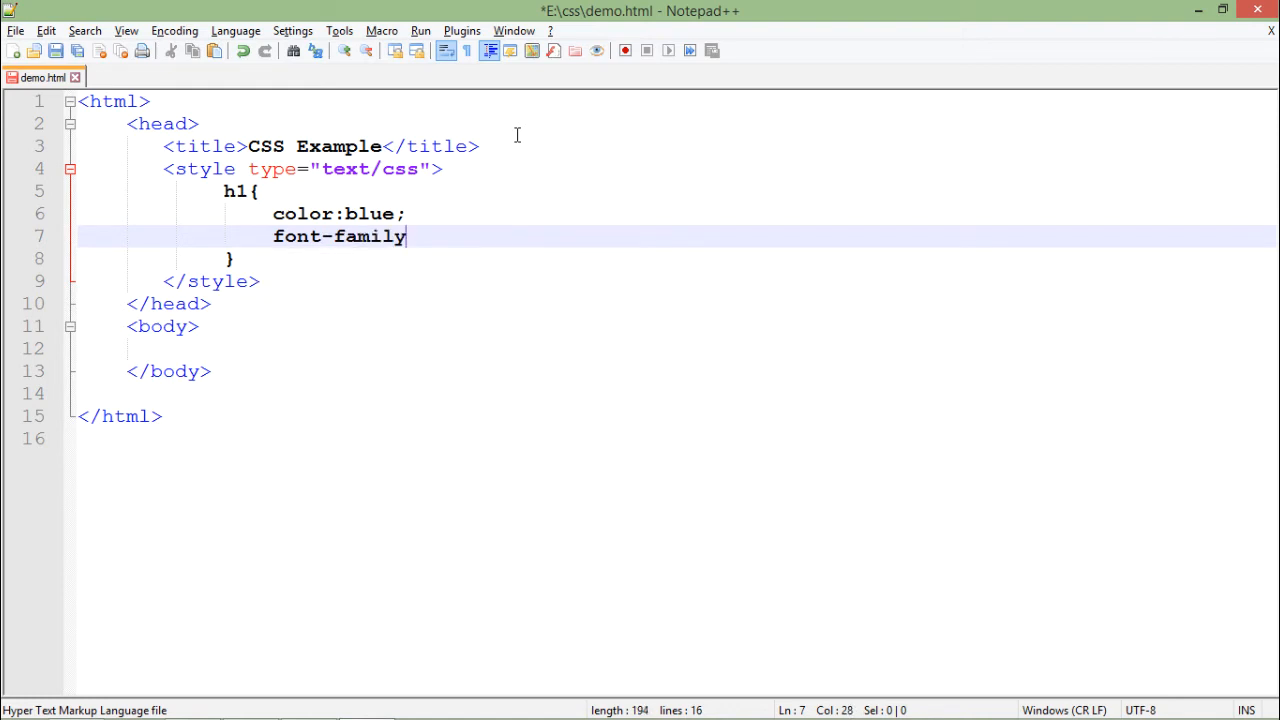
{"action": "type", "text": ":"}
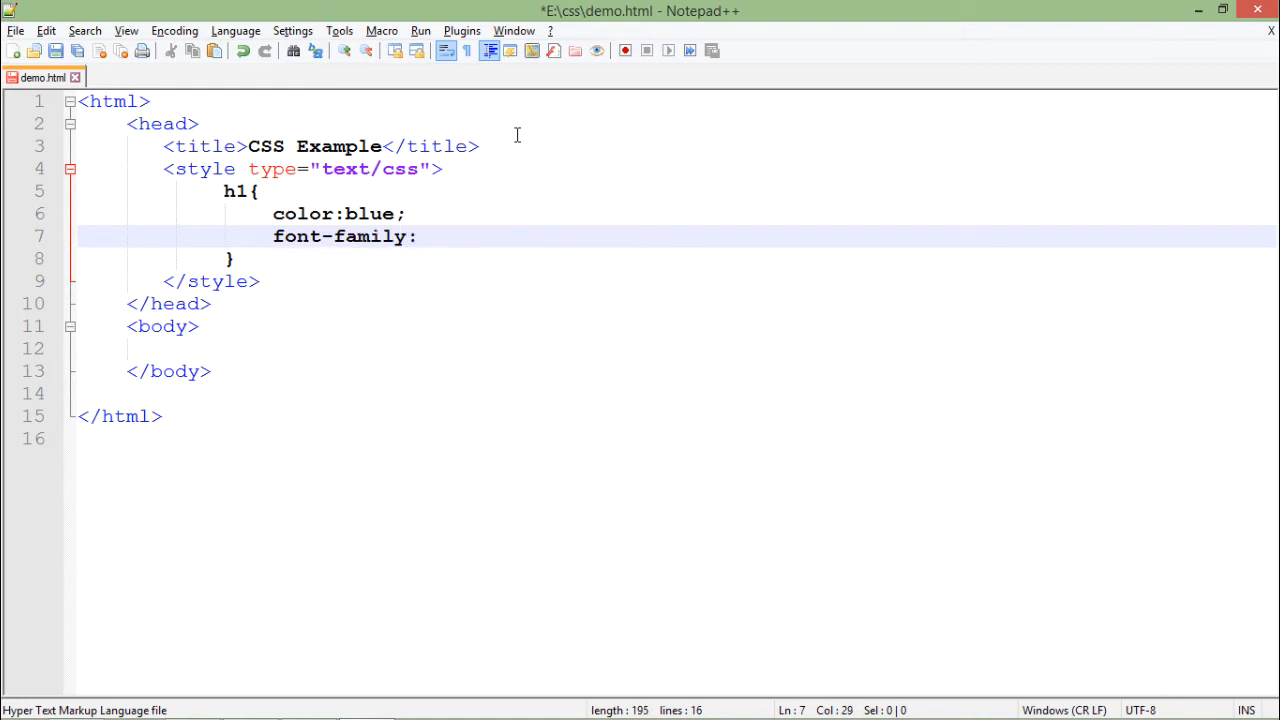
{"action": "type", "text": "com"}
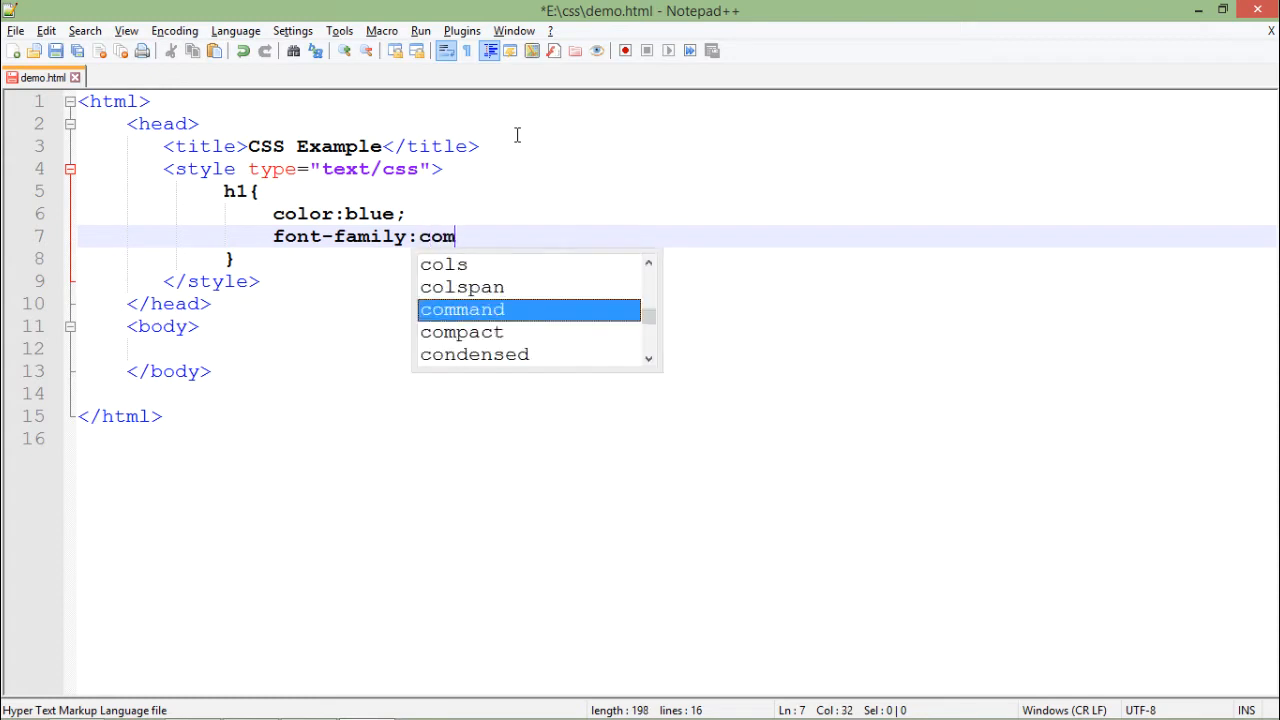
{"action": "type", "text": "ic"}
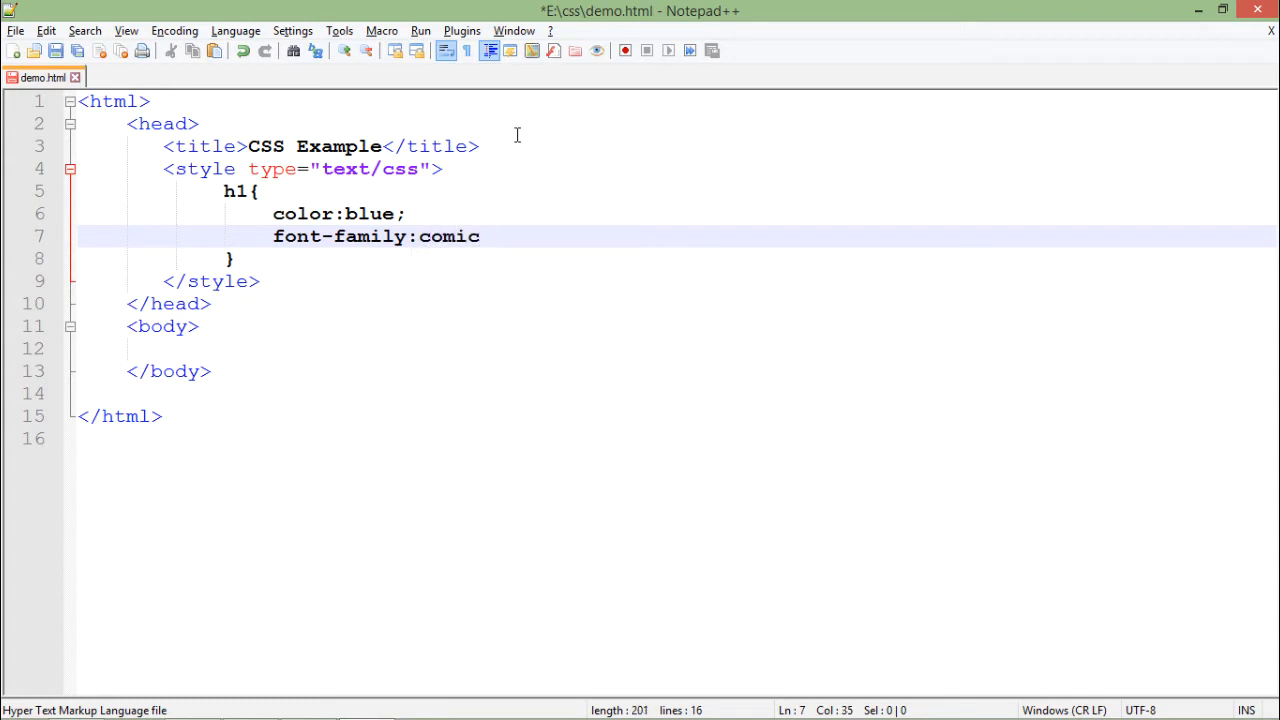
{"action": "type", "text": "sans m"}
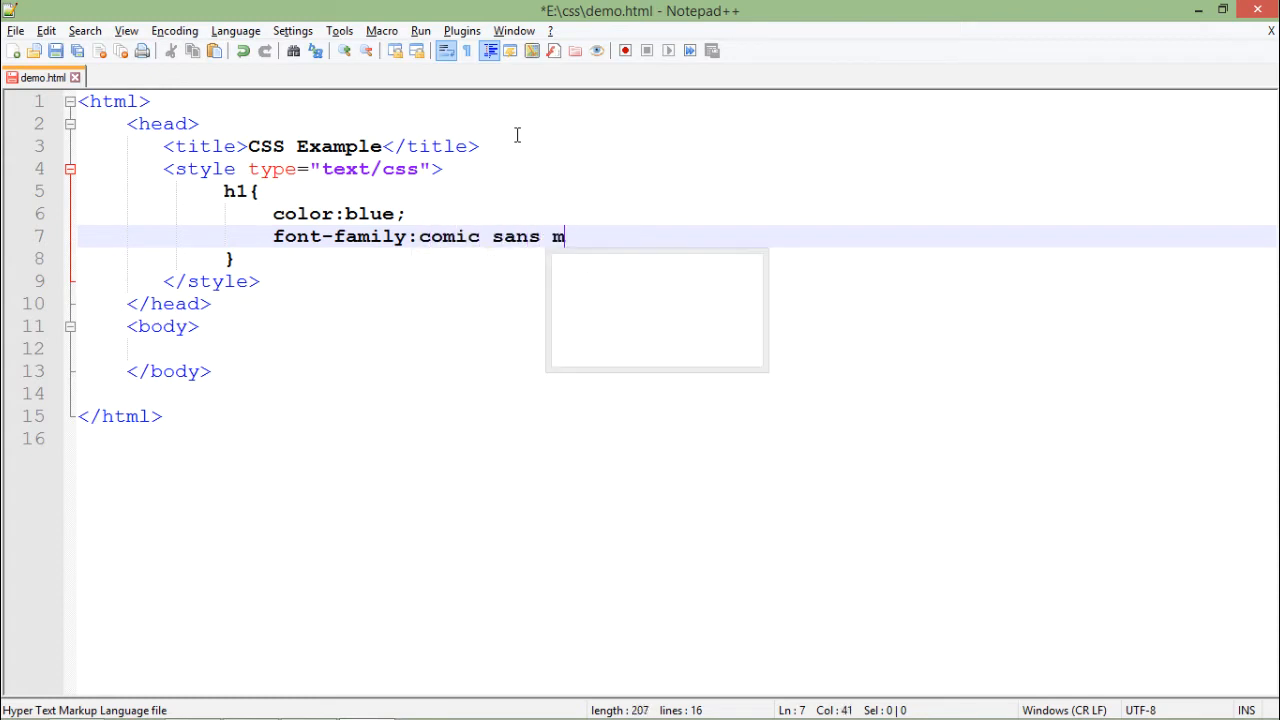
{"action": "type", "text": "s"}
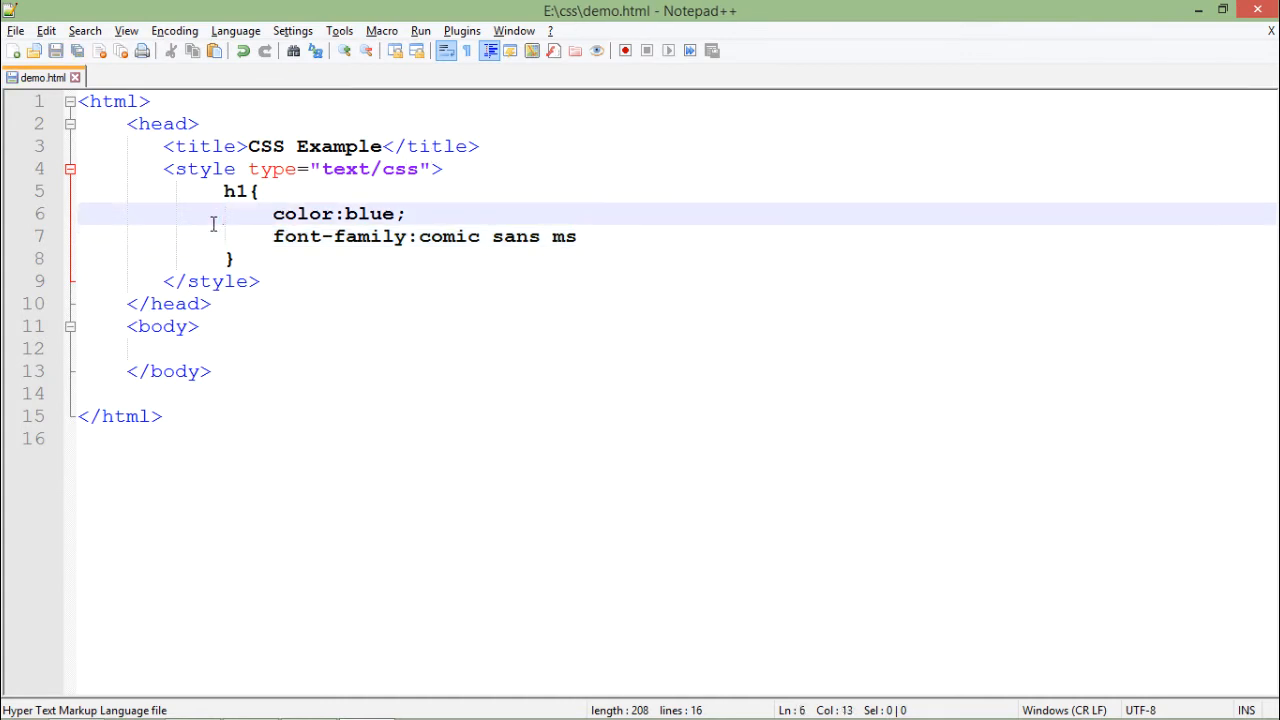
End the font-family declaration with a semicolon and remove the stray blank line in the h1 rule.
{"action": "double_click", "coordinate": [236, 192]}
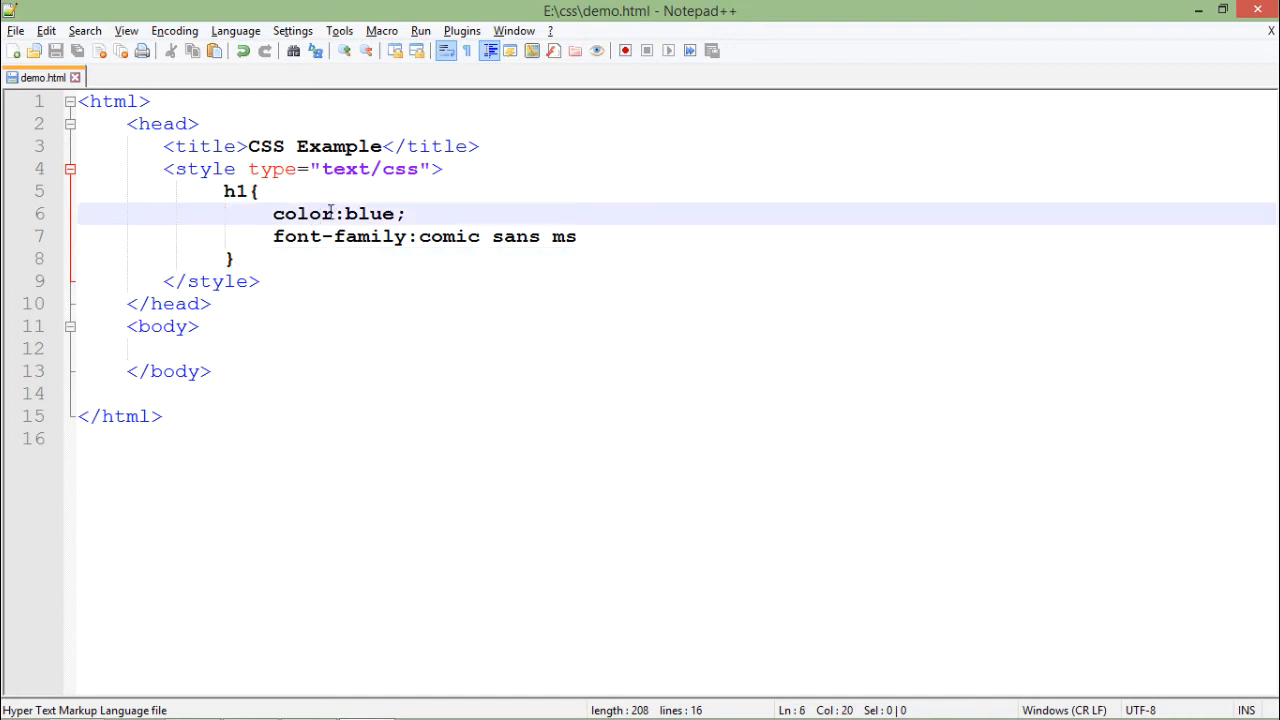
{"action": "double_click", "coordinate": [302, 212]}
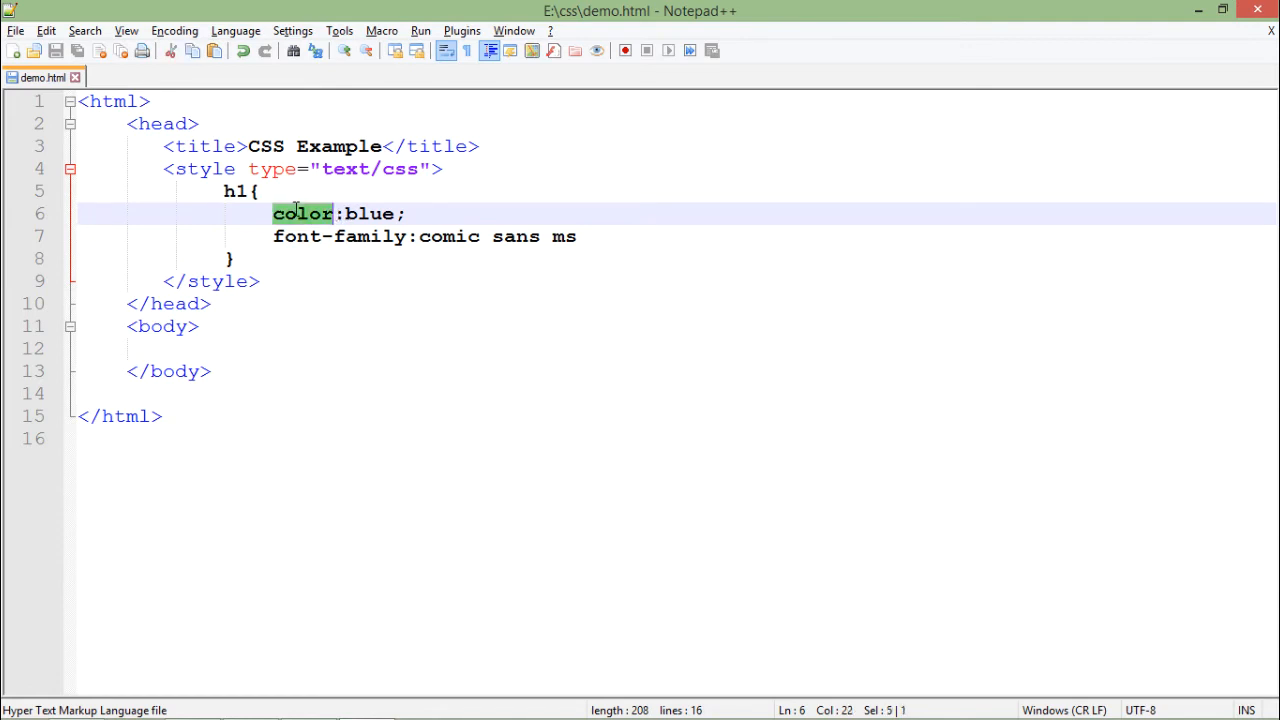
{"action": "left_click", "coordinate": [304, 212]}
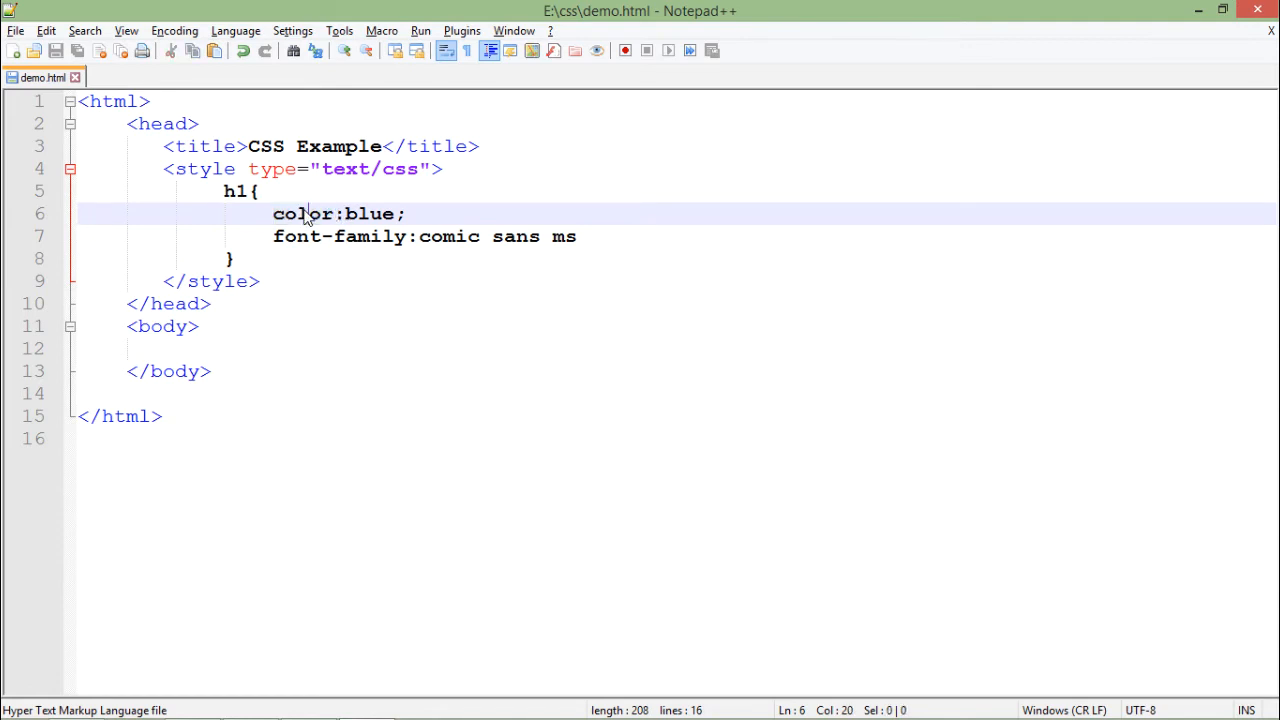
{"action": "double_click", "coordinate": [368, 212]}
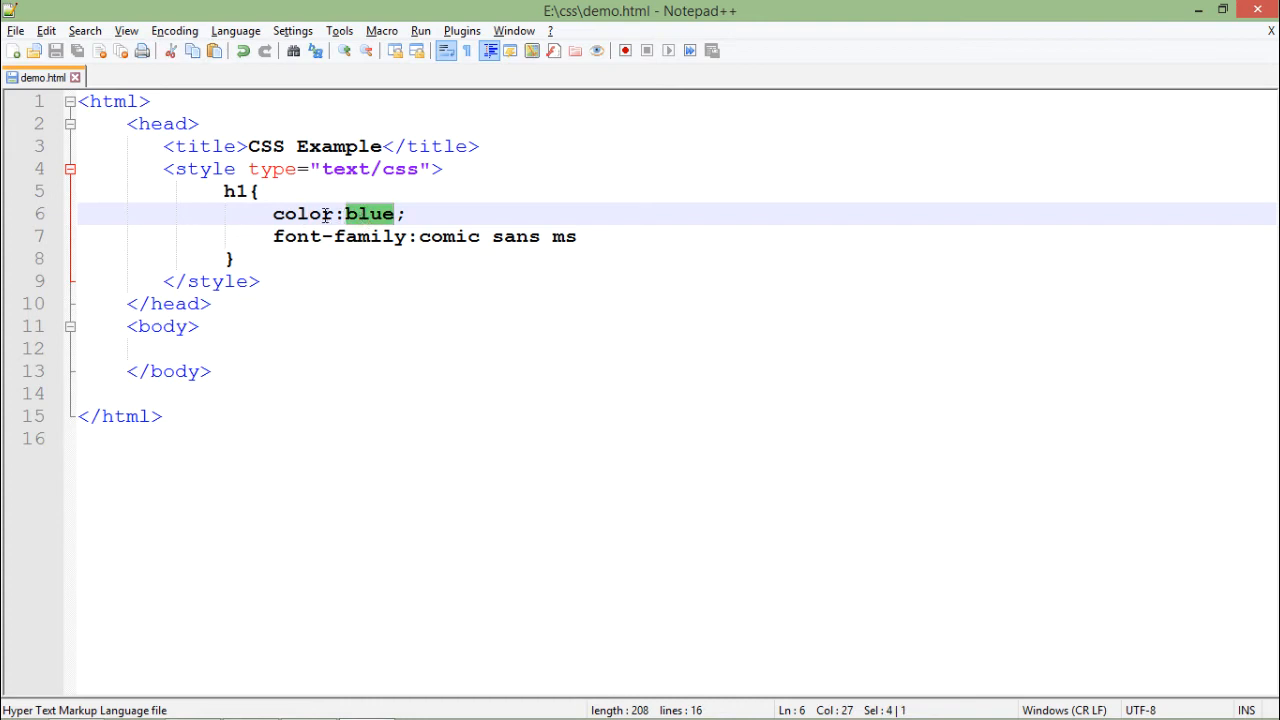
{"action": "left_click", "coordinate": [360, 212]}
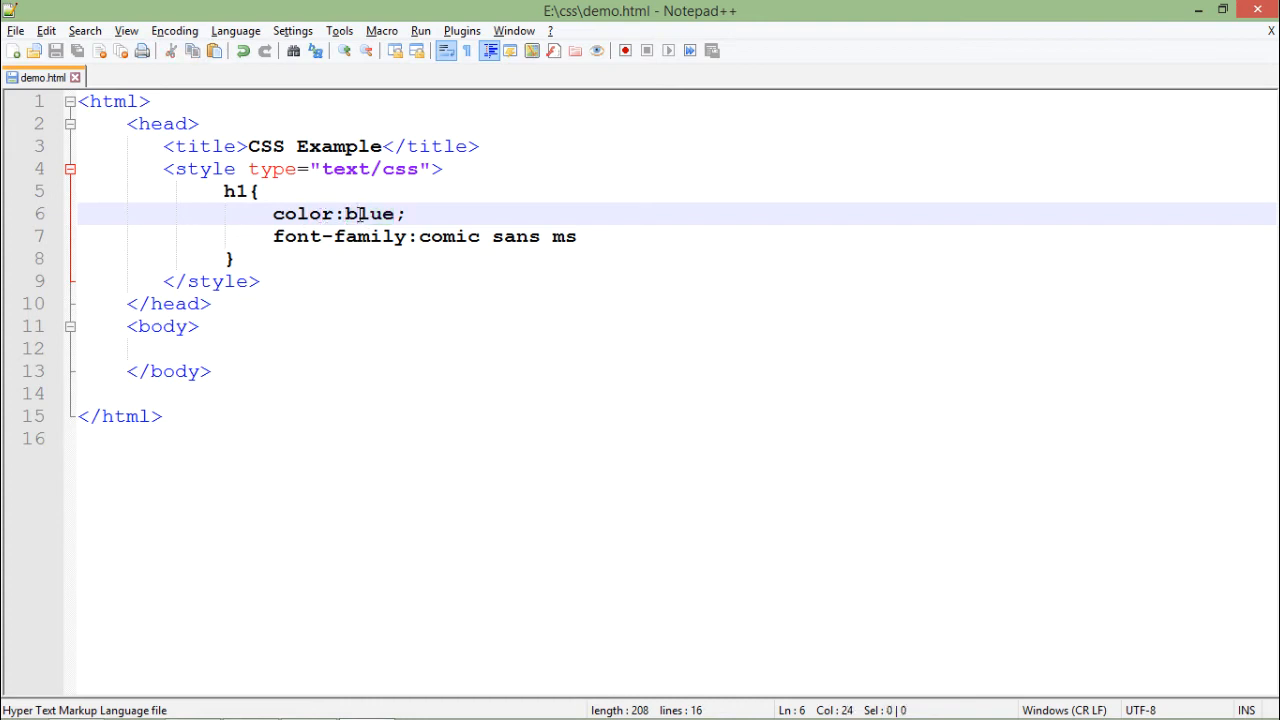
{"action": "left_click", "coordinate": [342, 214]}
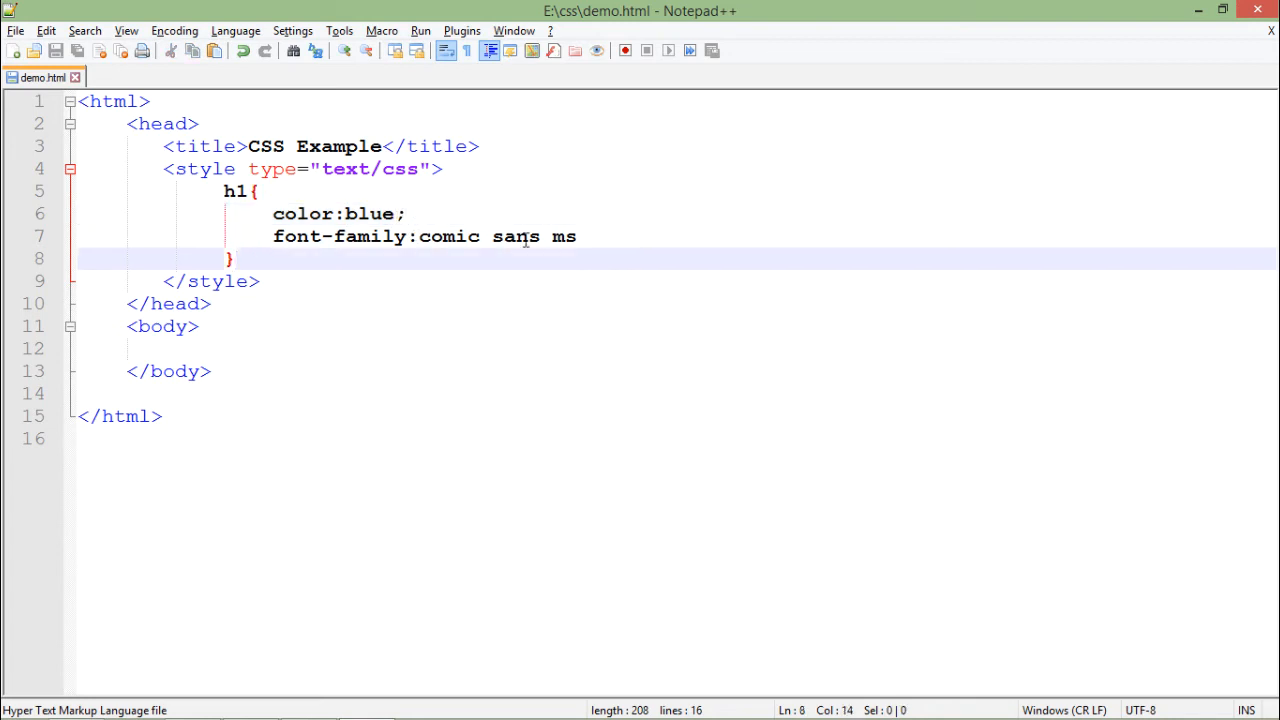
{"action": "type", "text": ";"}
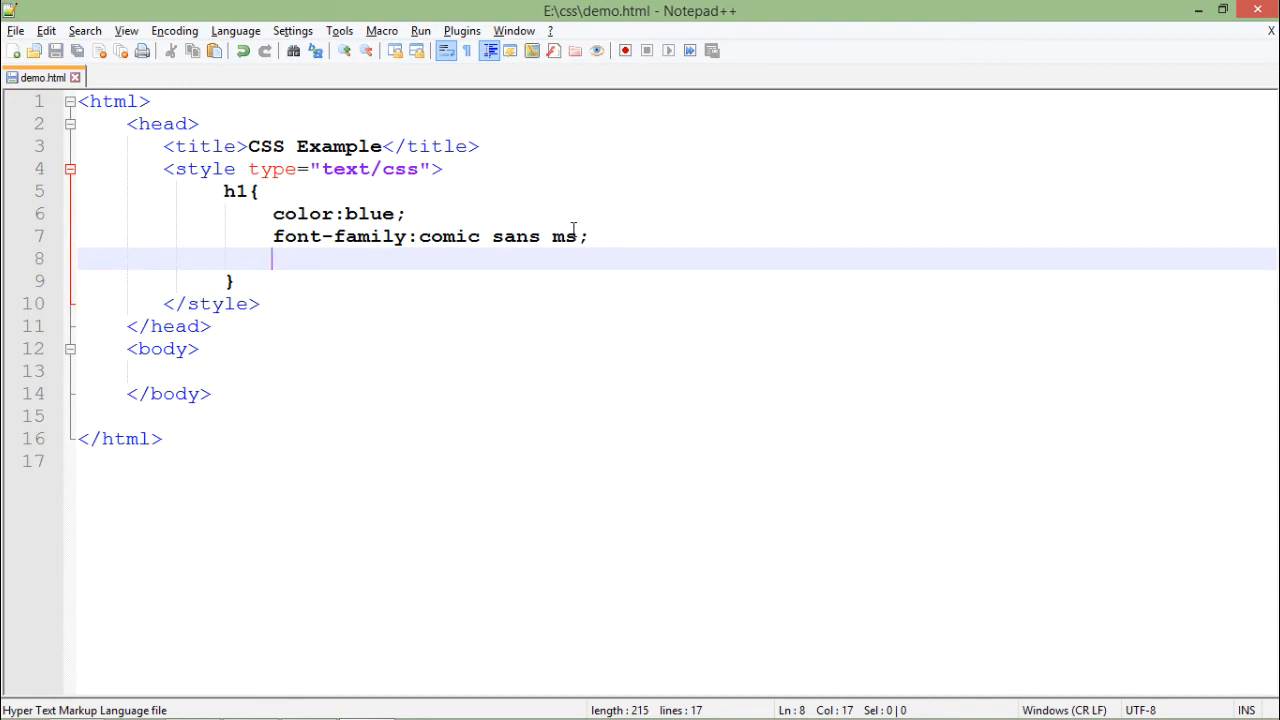
{"action": "key", "text": "Backspace"}
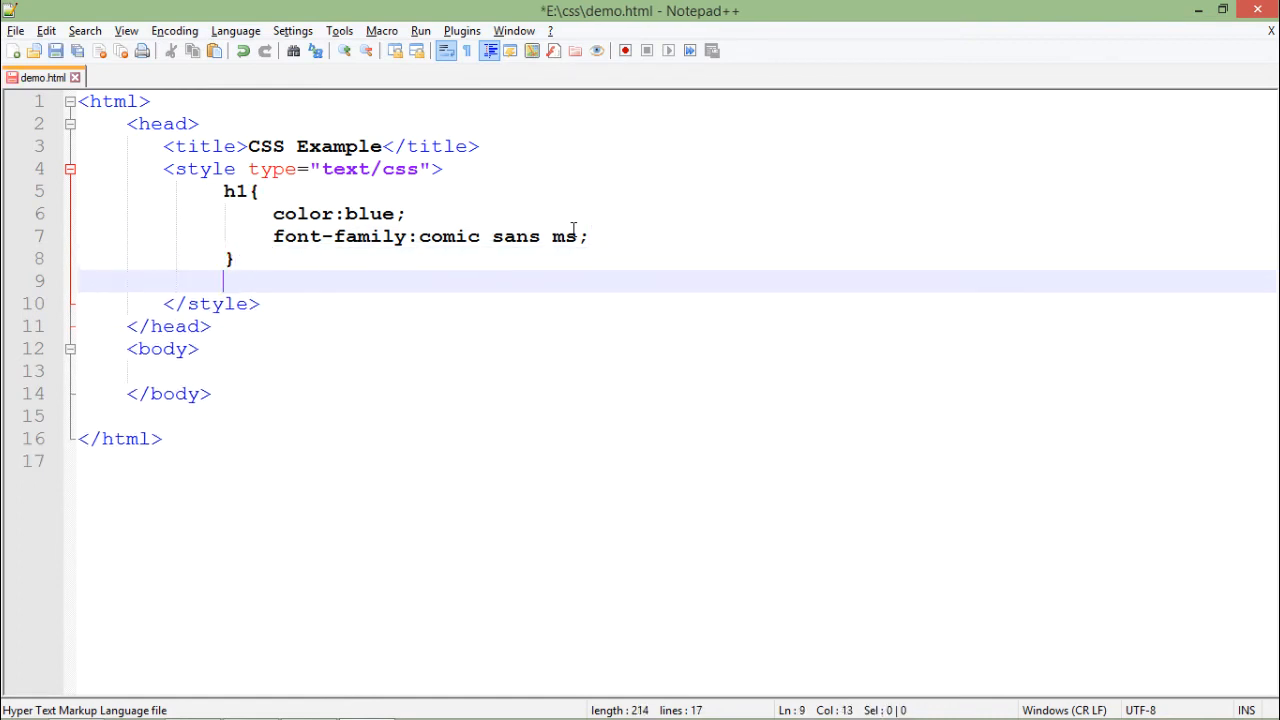
Write an h2 rule declaring color:green below the h1 rule.
{"action": "type", "text": "h2"}
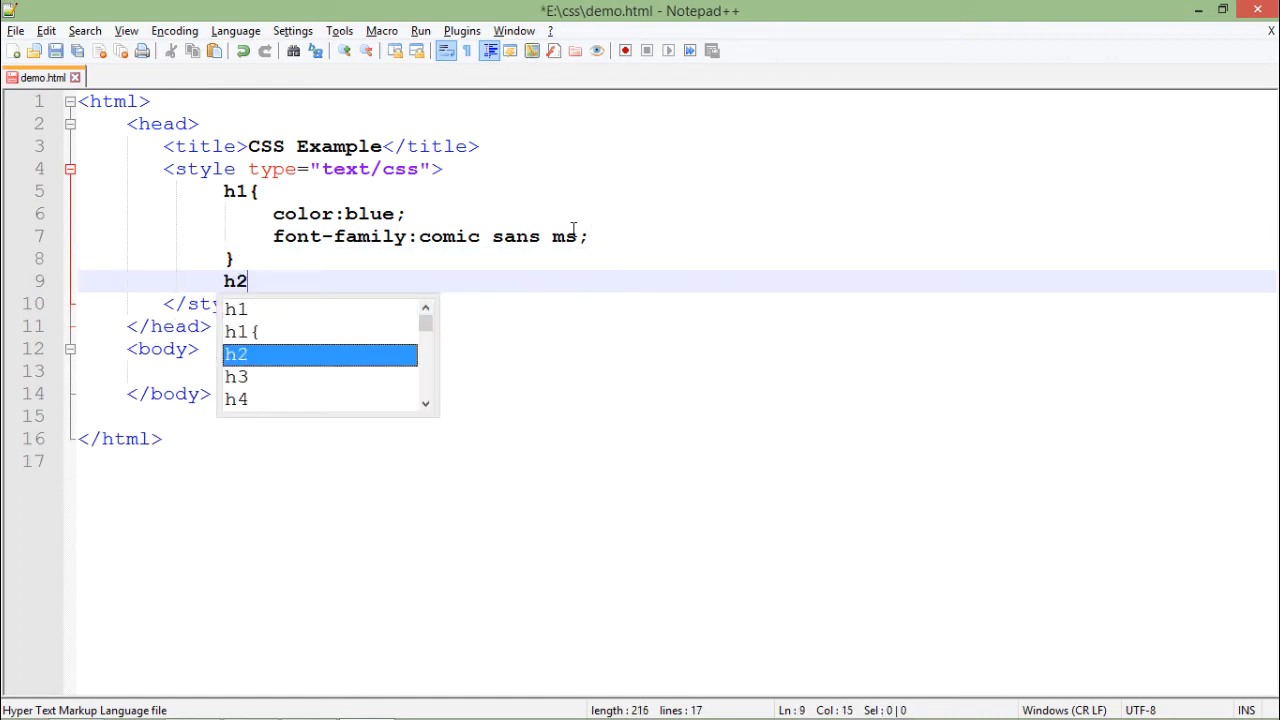
{"action": "type", "text": "{"}
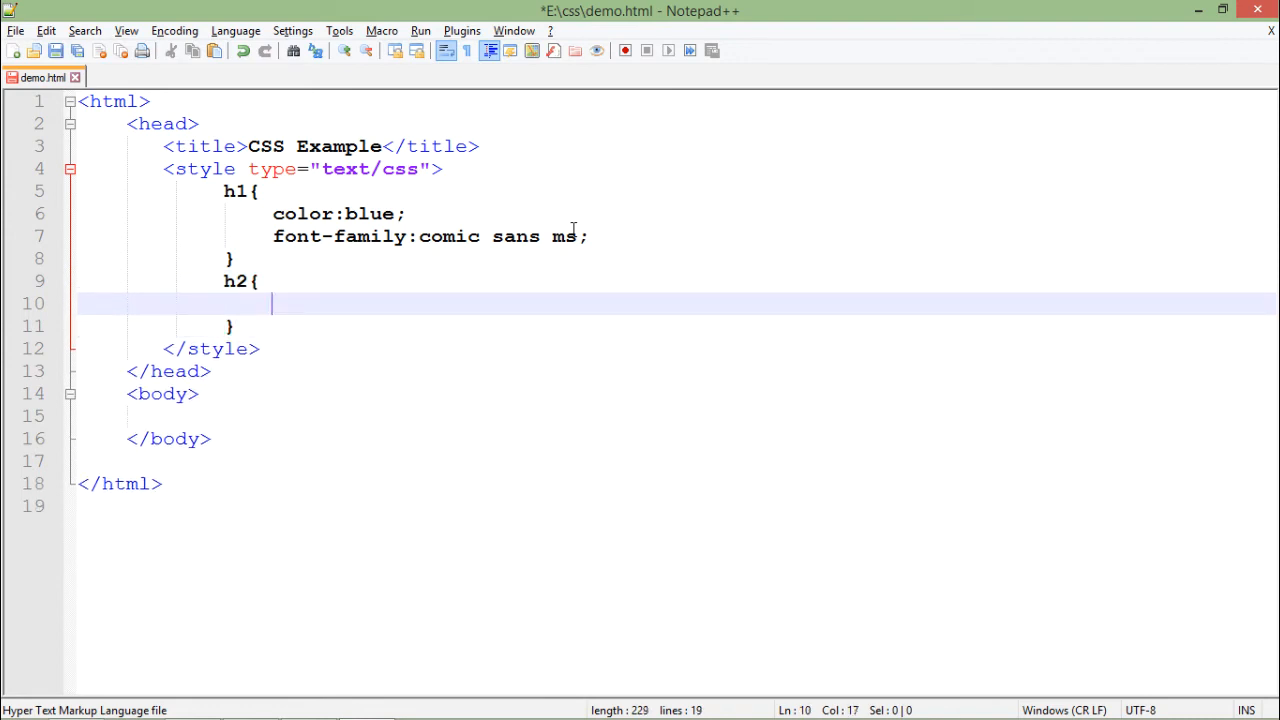
{"action": "type", "text": "color:"}
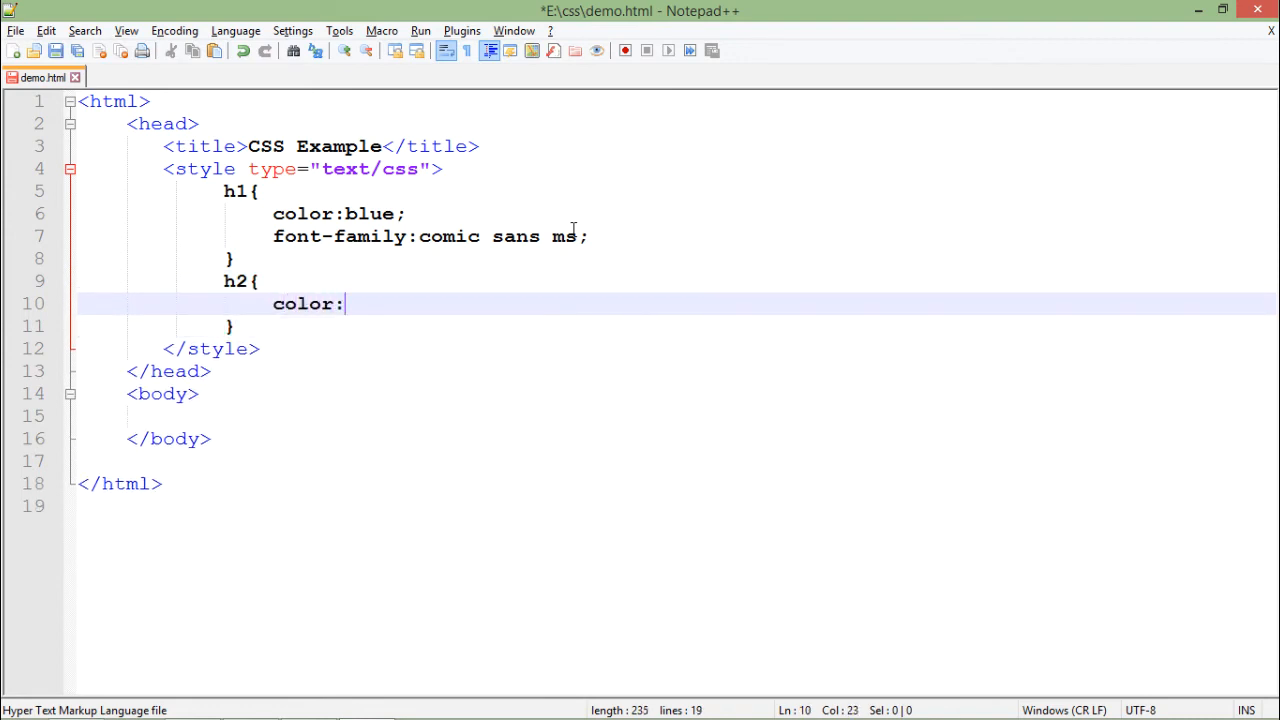
{"action": "type", "text": "green;"}
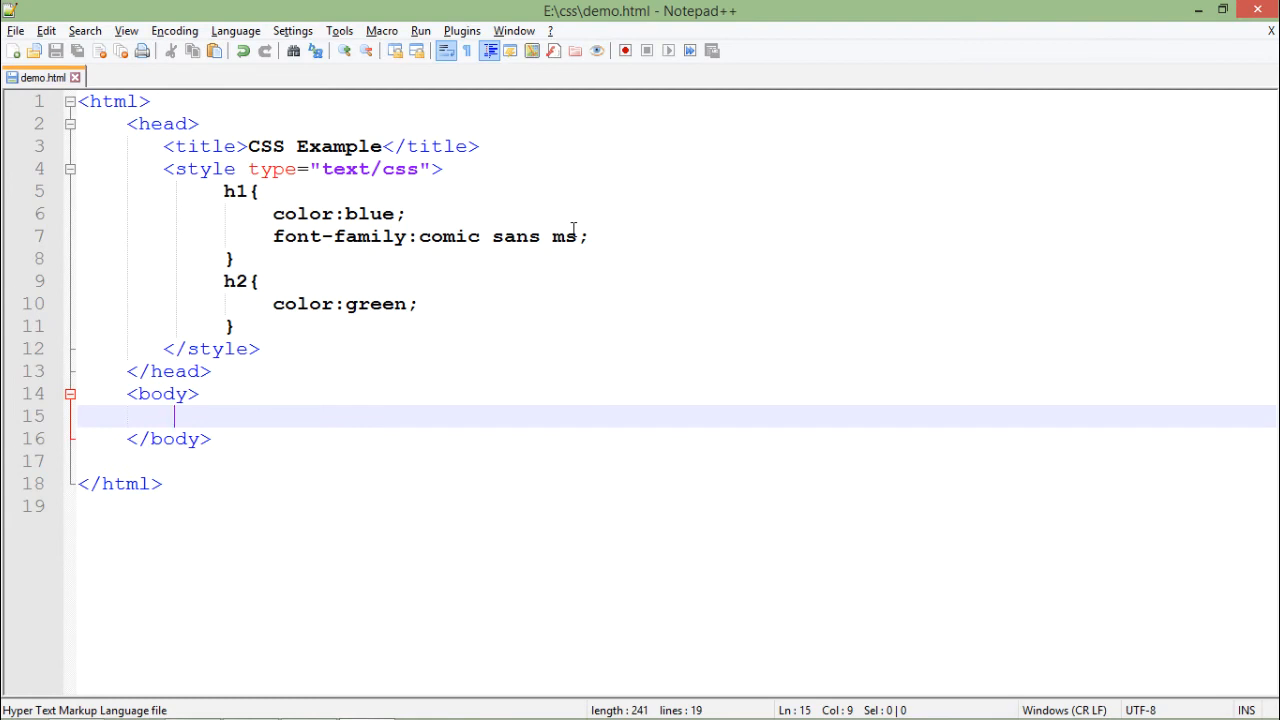
Add an h1 reading 'Welcome to Tutorials Point' inside the body.
{"action": "type", "text": "<h1></h1>"}
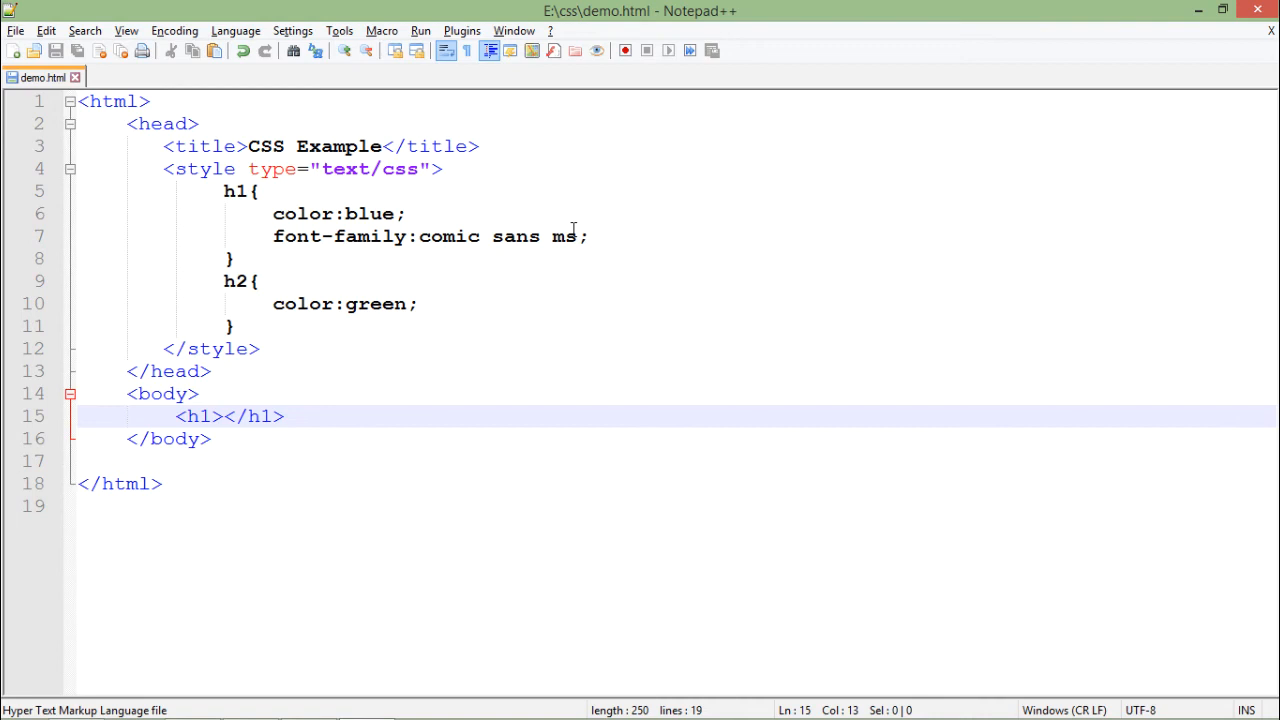
{"action": "type", "text": "Welcome to"}
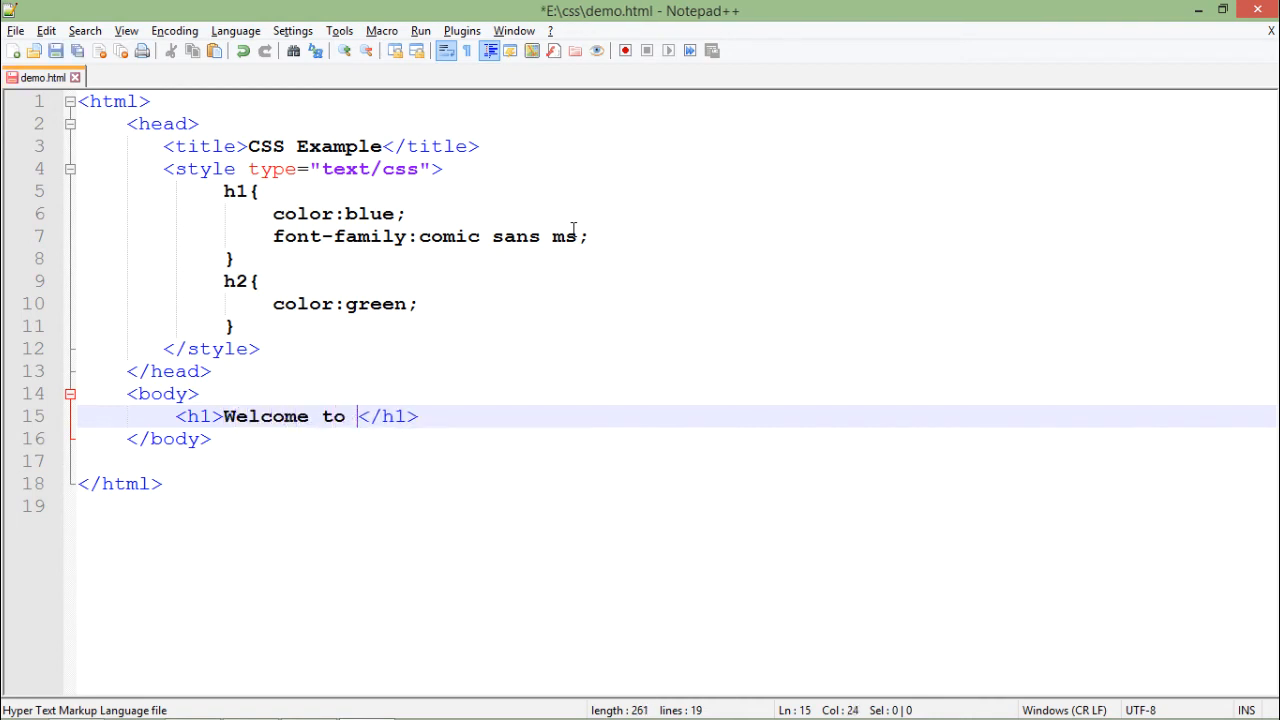
{"action": "type", "text": "Tutoria"}
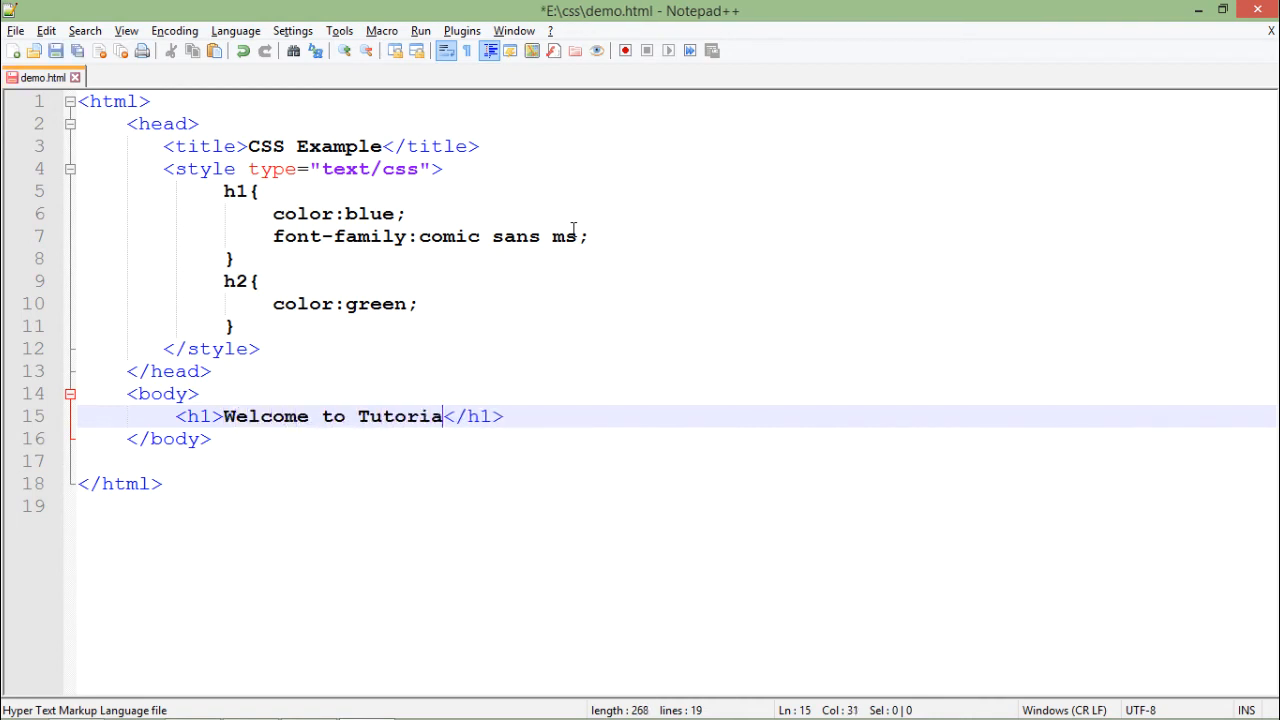
{"action": "type", "text": "ls Point"}
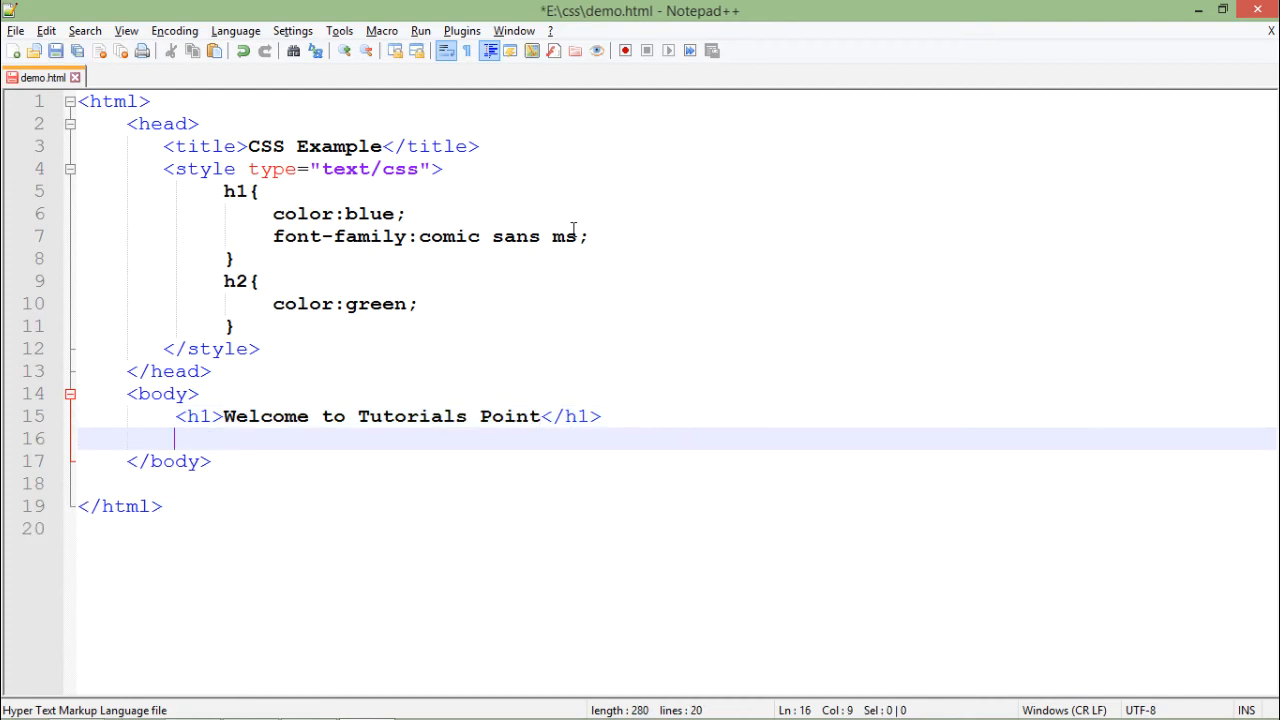
Add an h2 reading 'Simply Easy Learning' below the h1.
{"action": "type", "text": "<h2><h2>"}
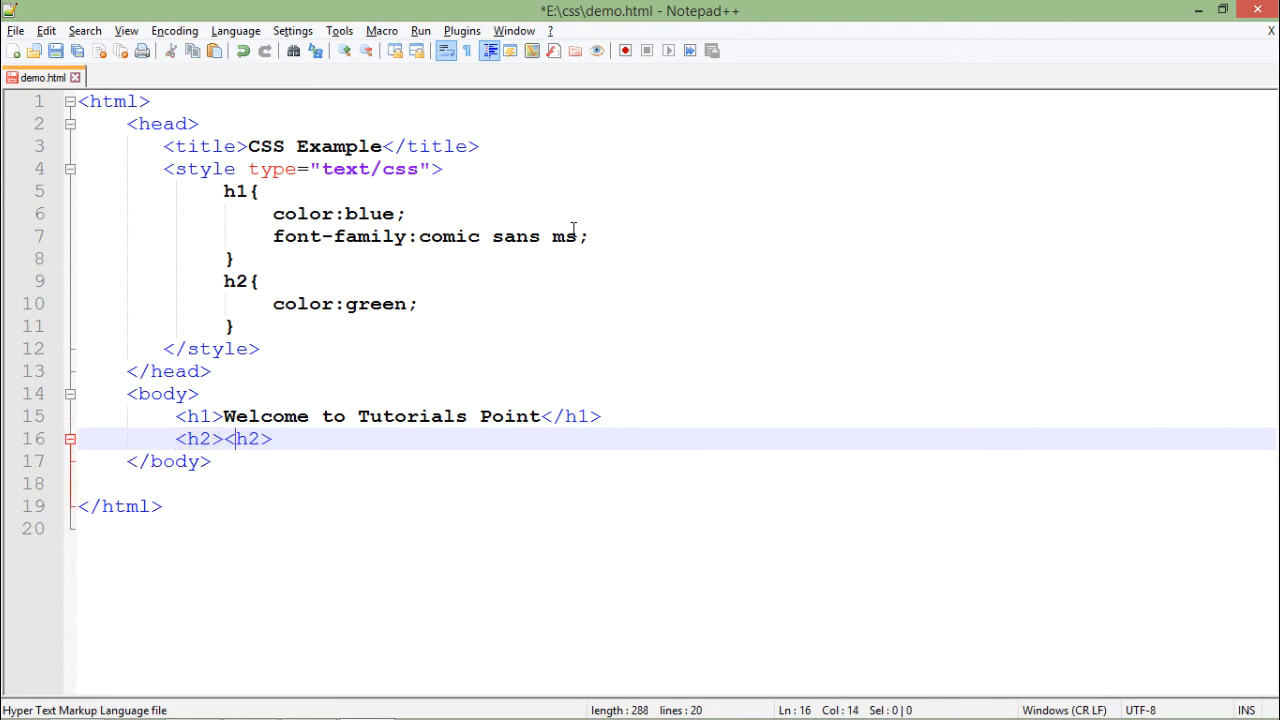
{"action": "type", "text": "Simp"}
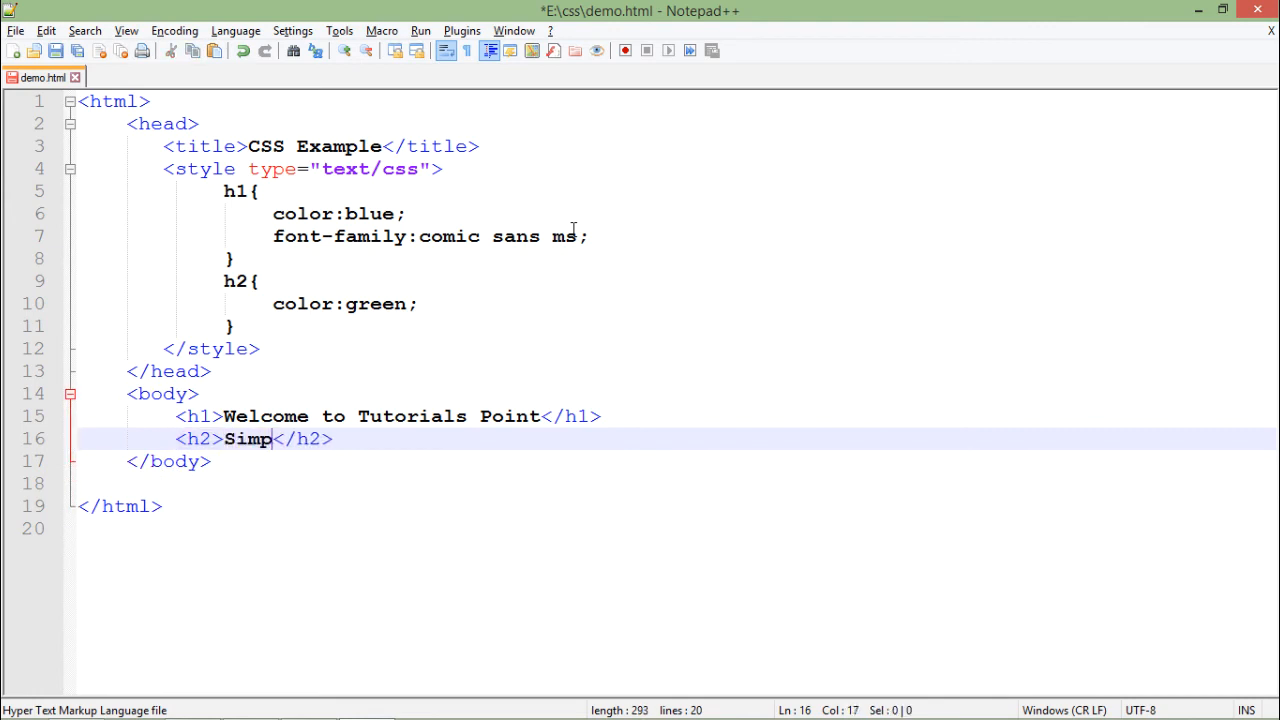
{"action": "type", "text": "ly Easy"}
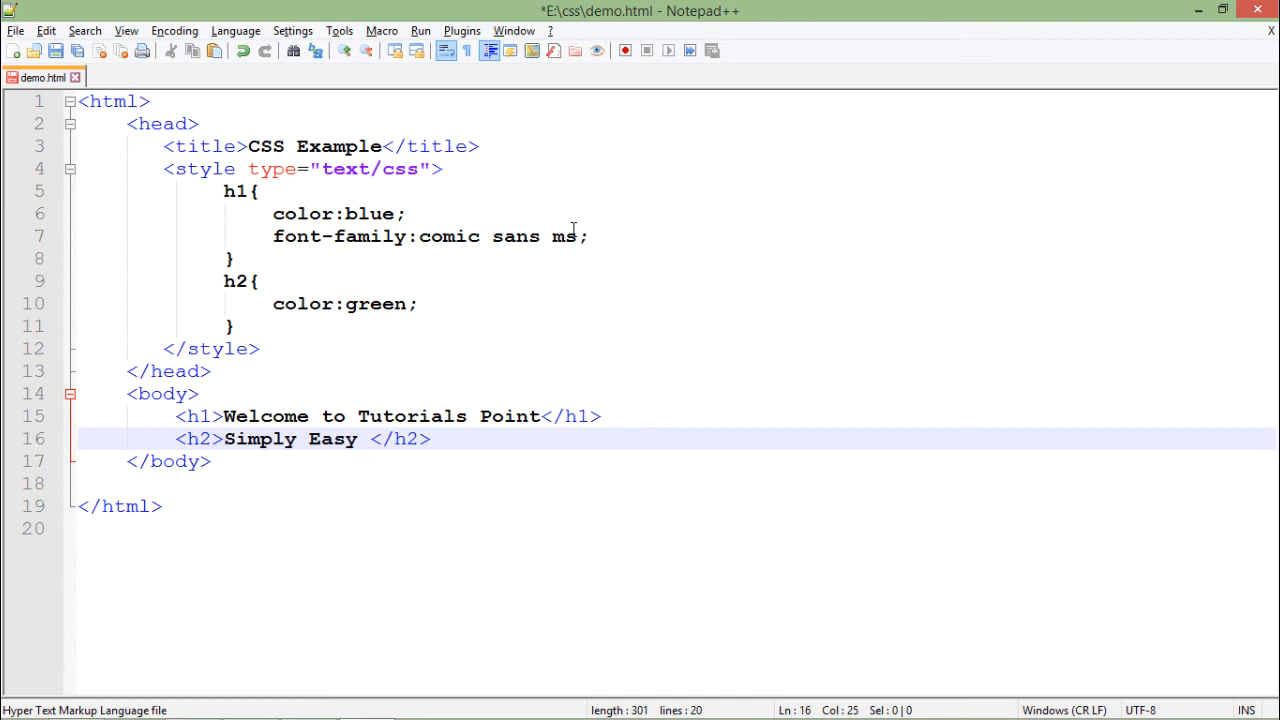
{"action": "type", "text": "Learning"}
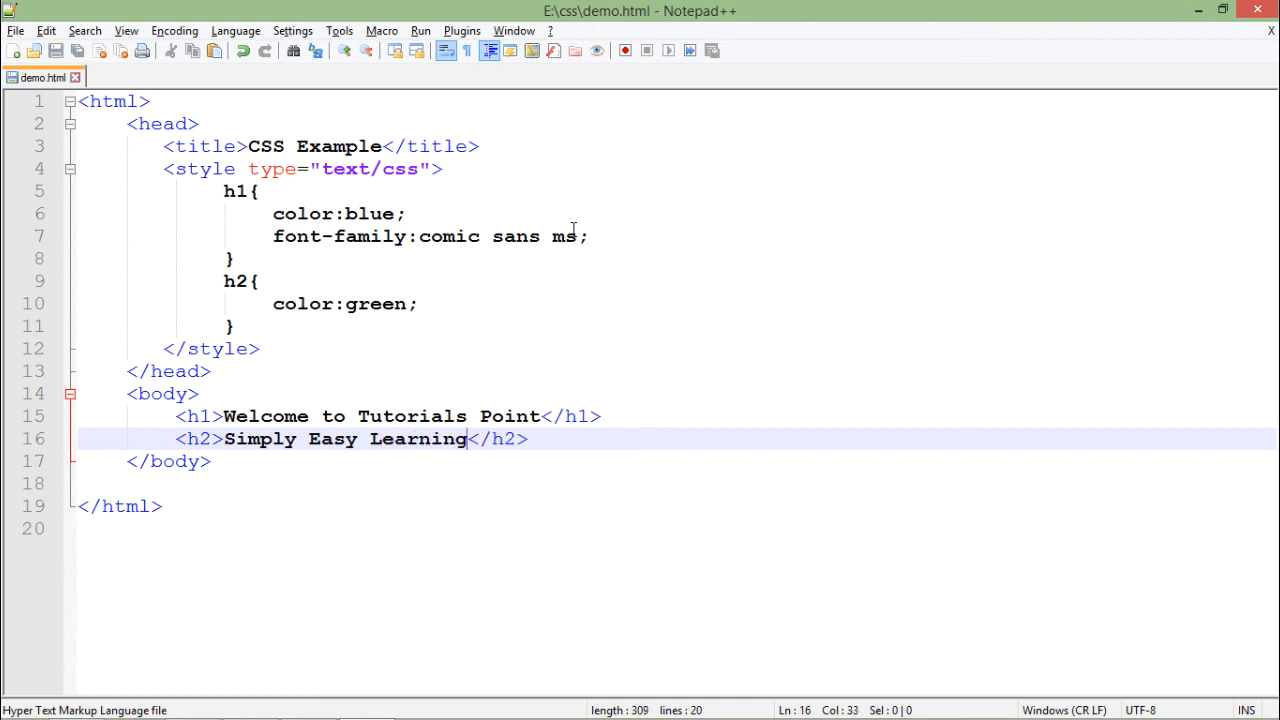
{"action": "mouse_move", "coordinate": [684, 200]}
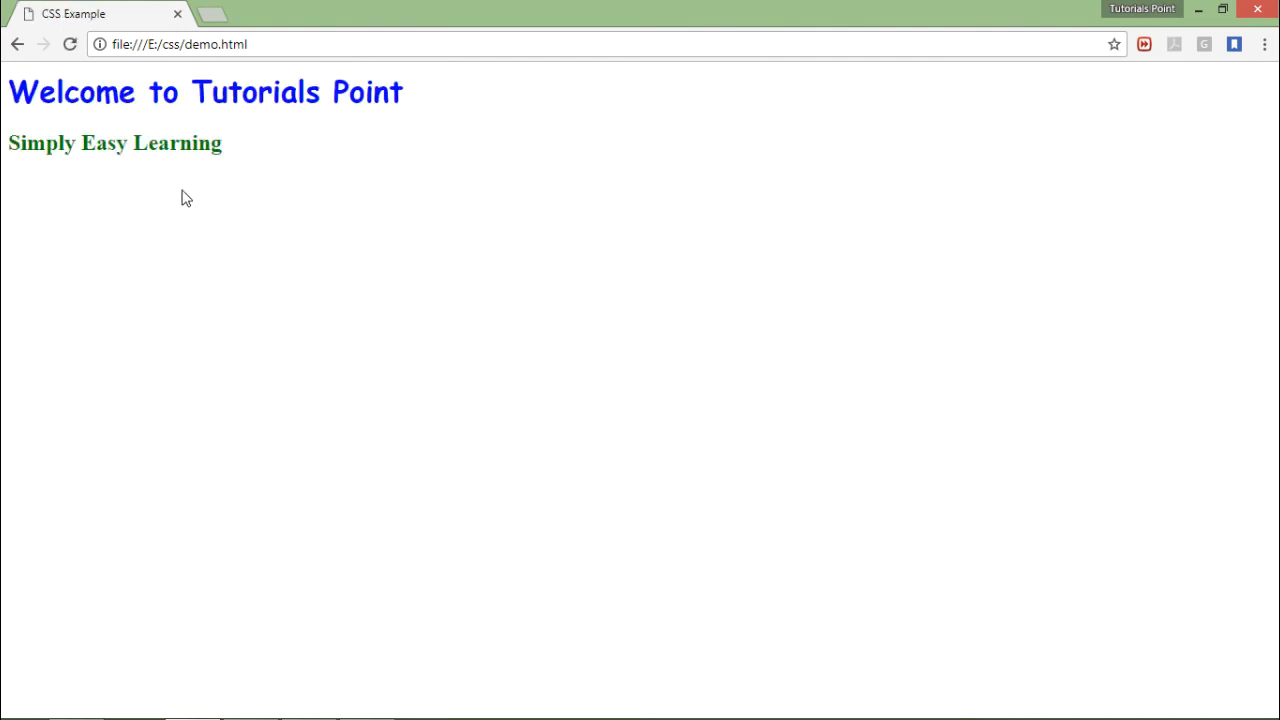
Select the word Welcome in the rendered blue heading in Chrome.
{"action": "double_click", "coordinate": [72, 92]}
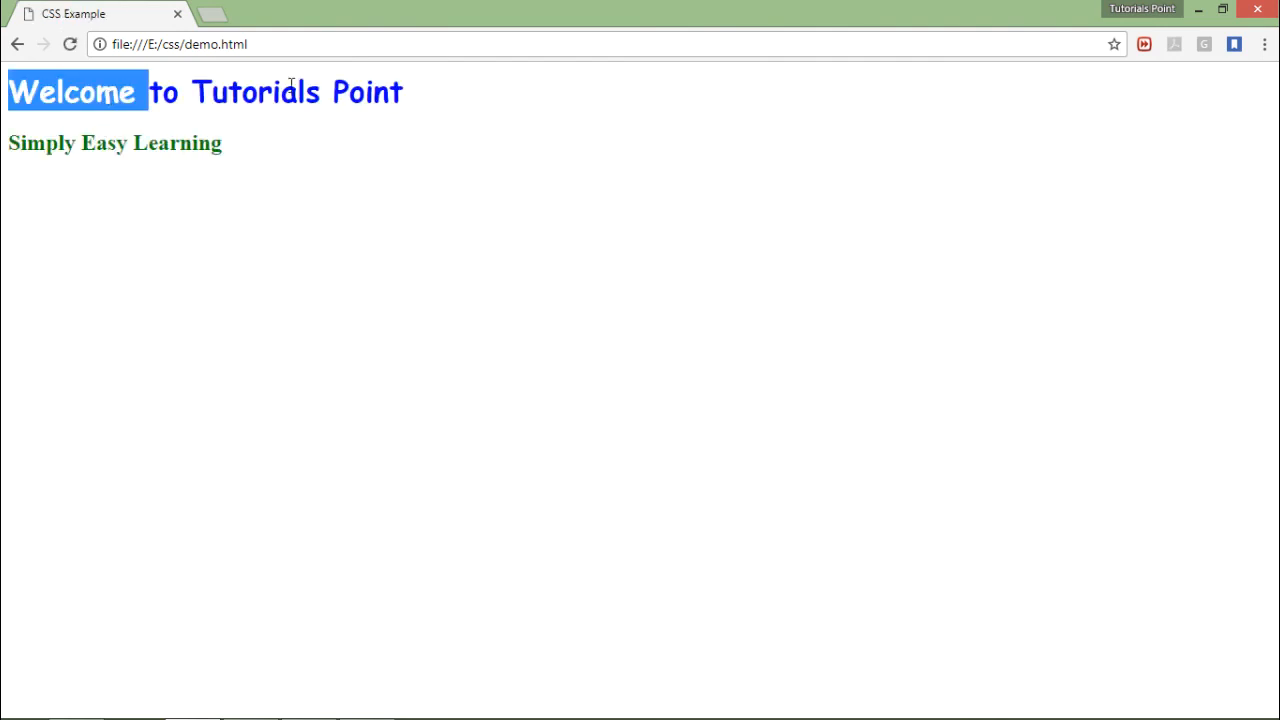
{"action": "mouse_move", "coordinate": [118, 84]}
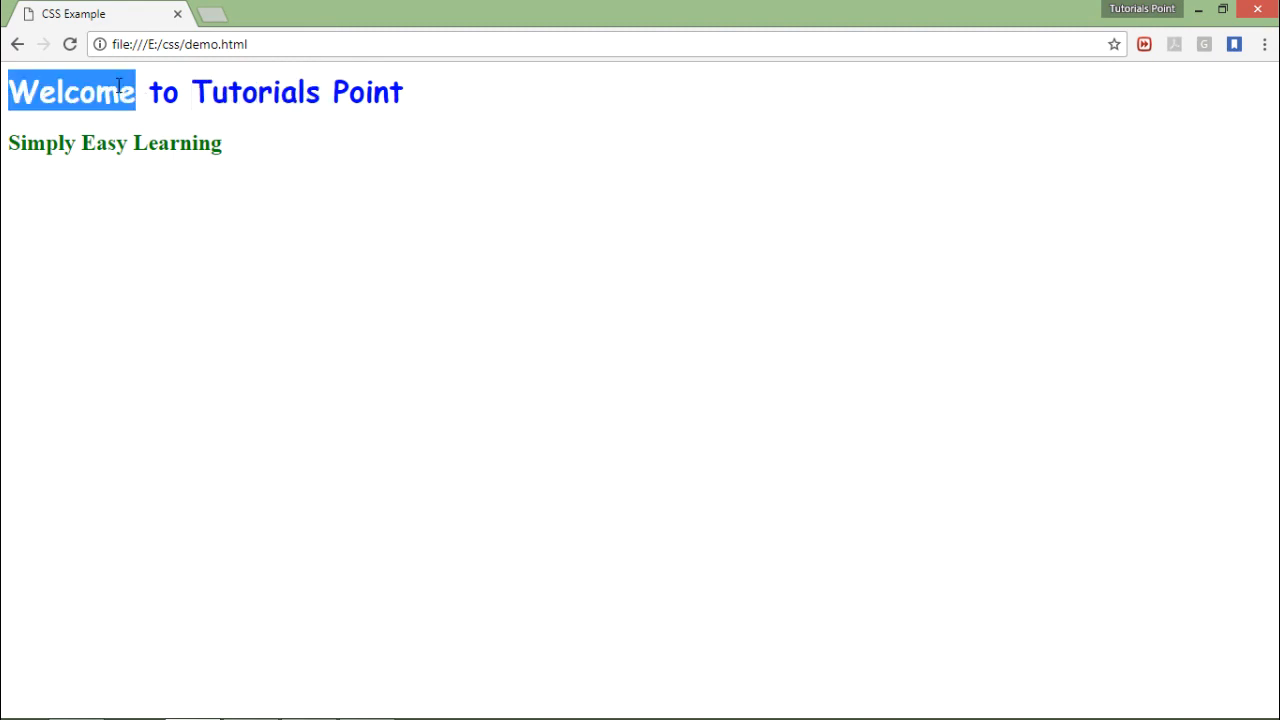